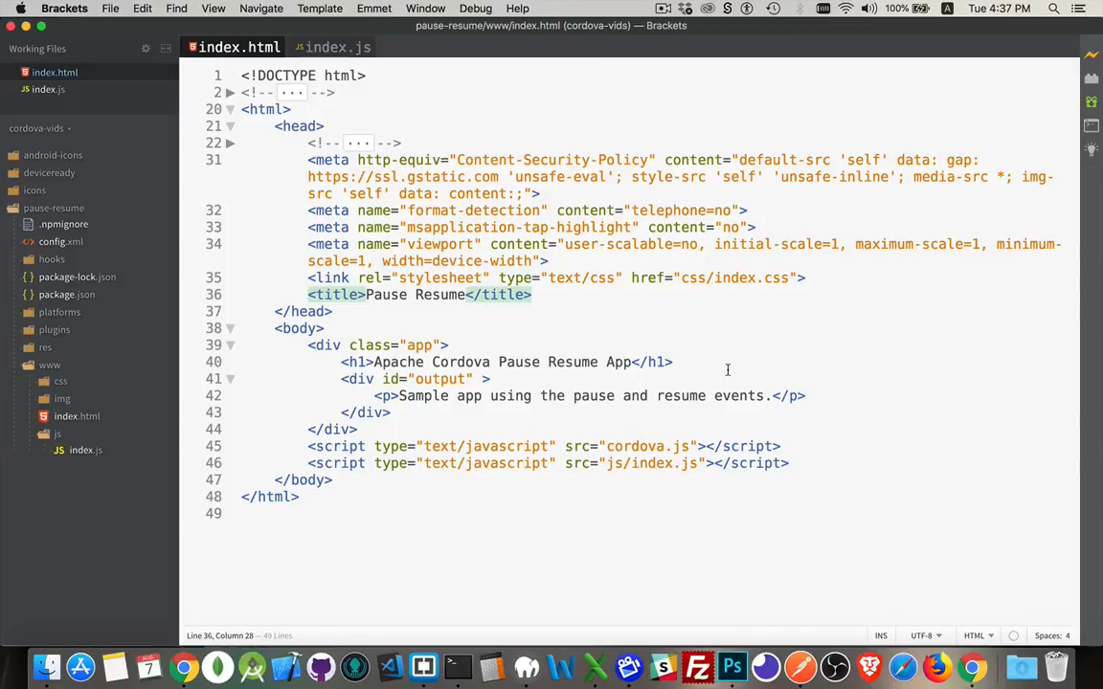
{"action": "mouse_move", "coordinate": [789, 351]}
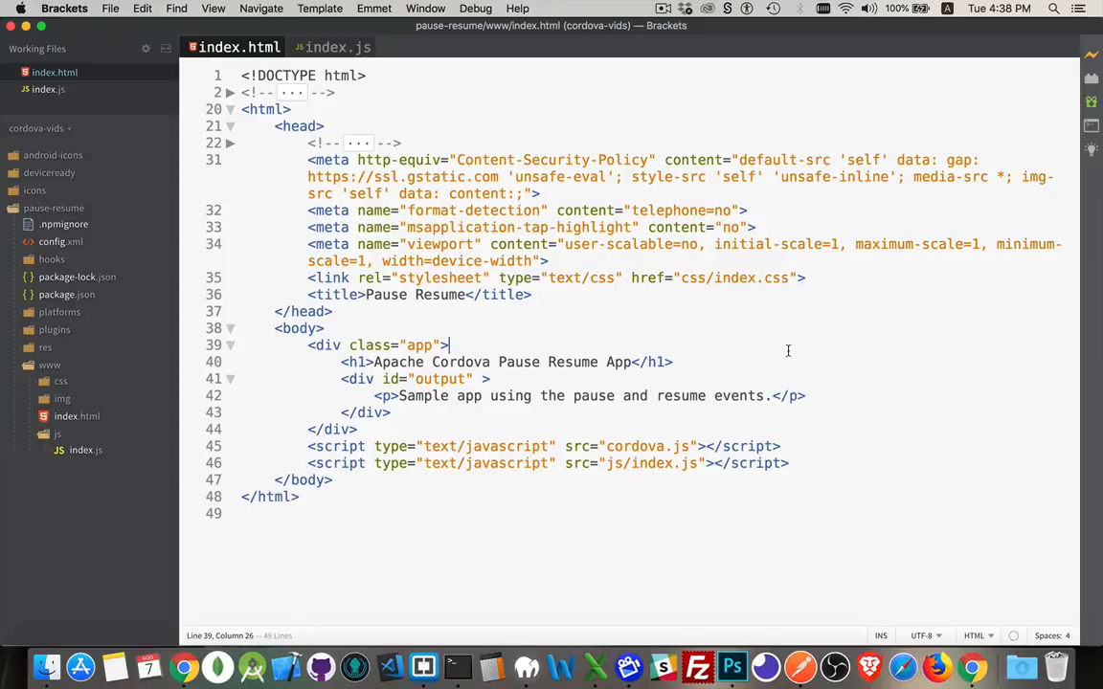
{"action": "mouse_move", "coordinate": [563, 351]}
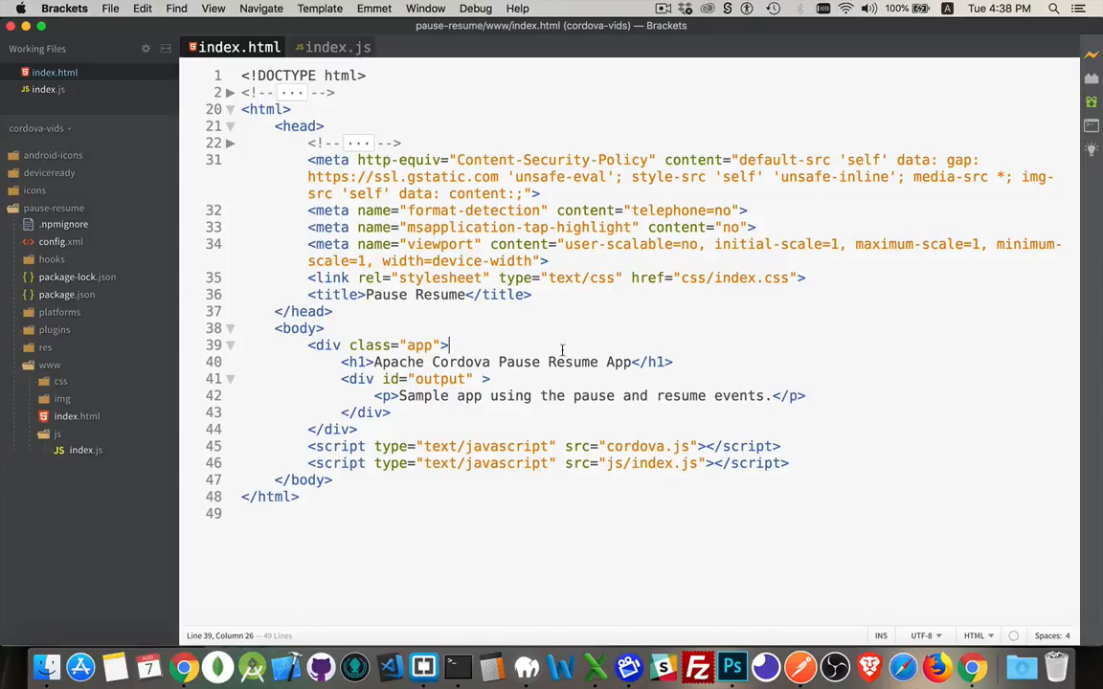
Switch to index.js and expand initialize, which reads PauseApp from localStorage into the output paragraph
{"action": "left_click_drag", "start_coordinate": [341, 379], "coordinate": [391, 414]}
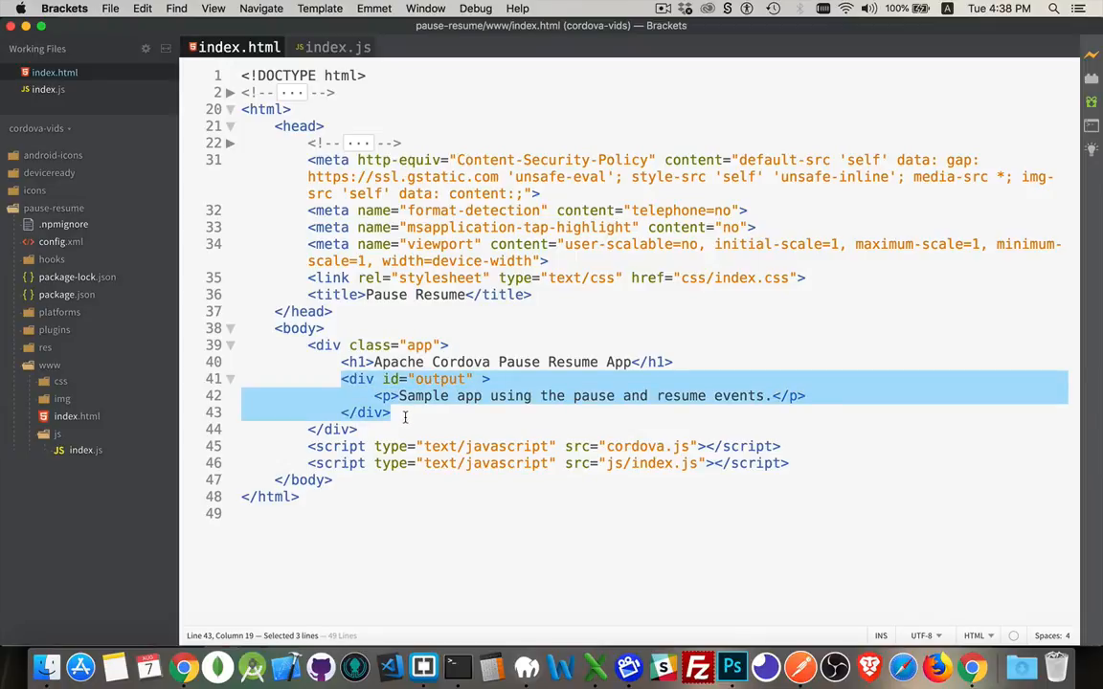
{"action": "mouse_move", "coordinate": [415, 410]}
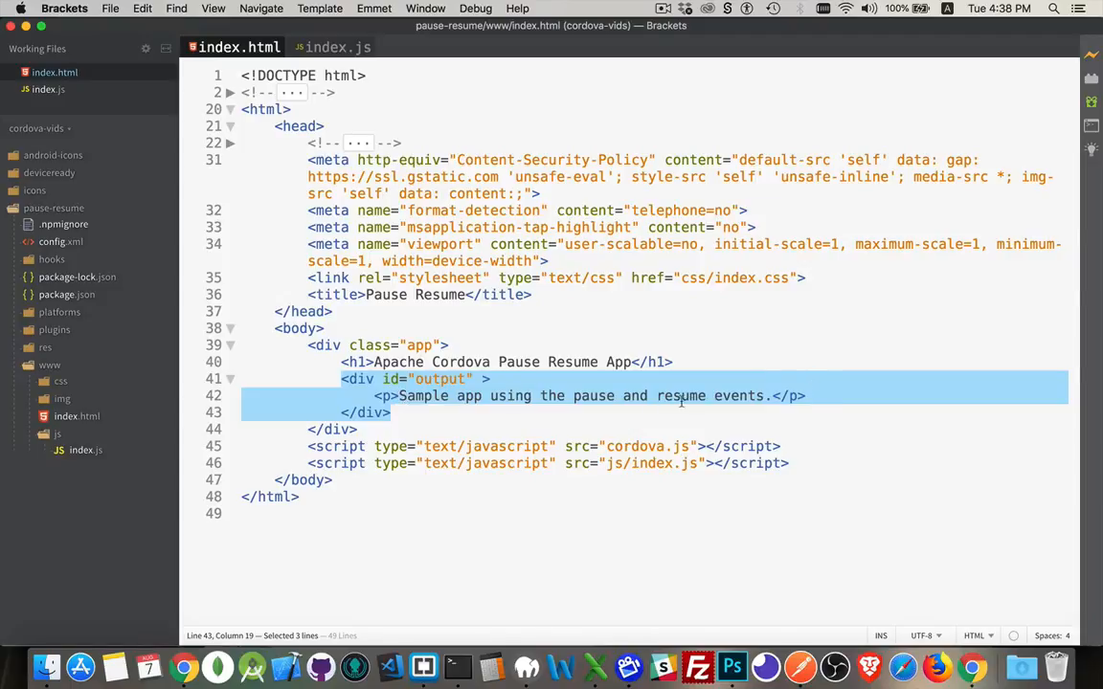
{"action": "mouse_move", "coordinate": [693, 402]}
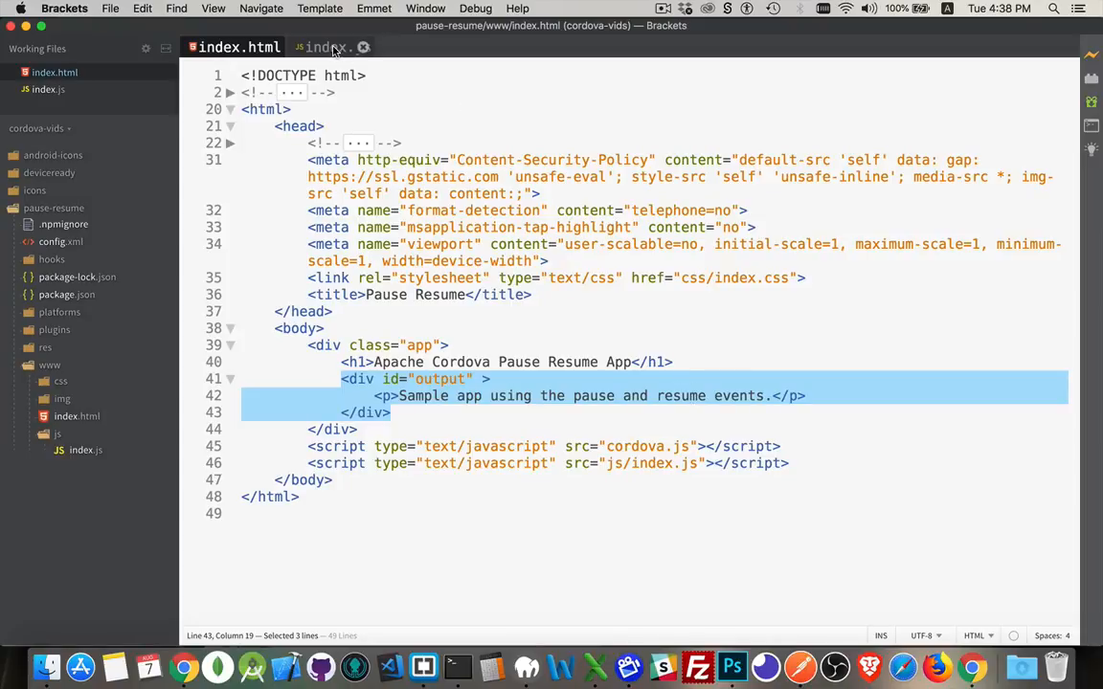
{"action": "left_click", "coordinate": [333, 46]}
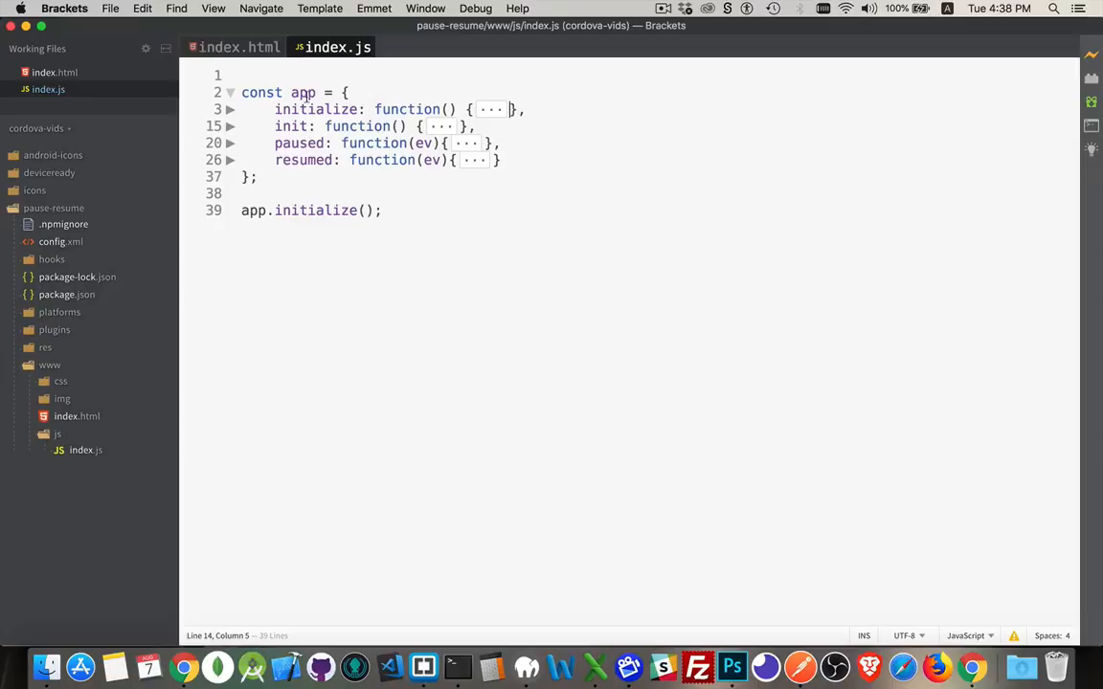
{"action": "mouse_move", "coordinate": [329, 103]}
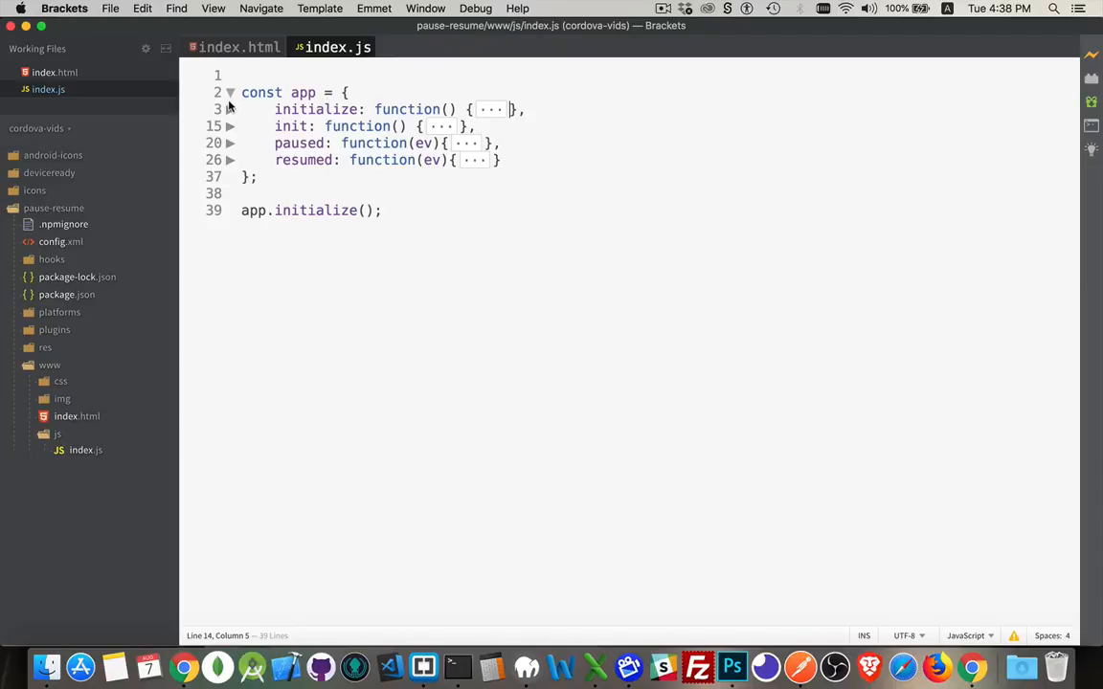
{"action": "left_click", "coordinate": [230, 107]}
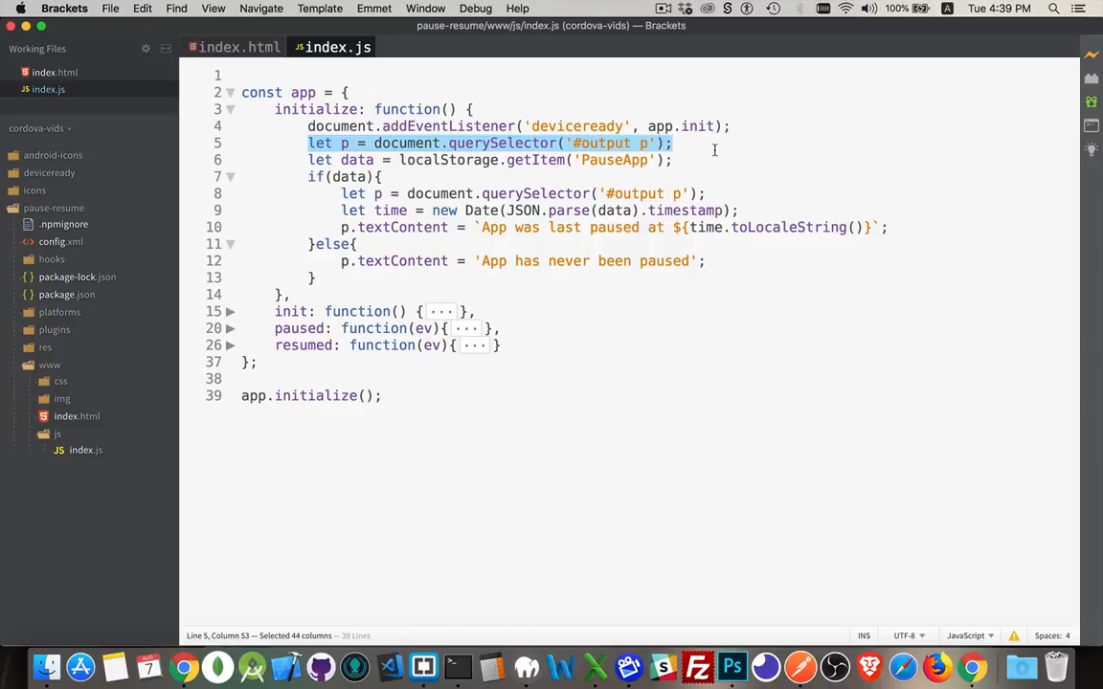
{"action": "mouse_move", "coordinate": [469, 172]}
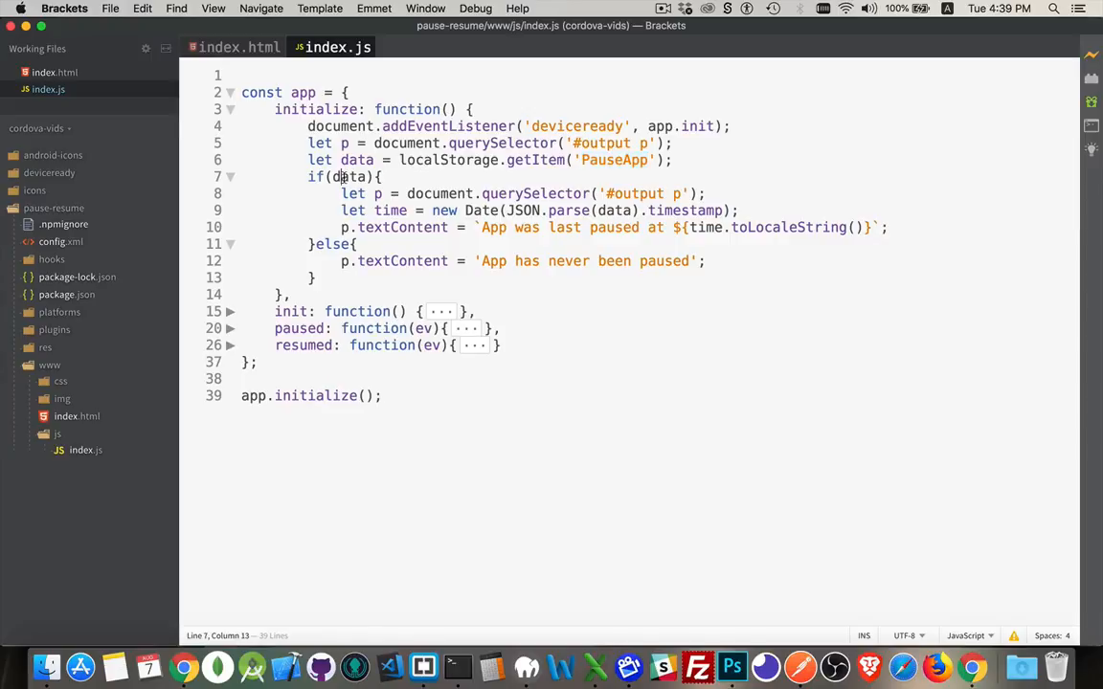
Delete the redundant document.querySelector('#output p') line inside the if(data) branch
{"action": "double_click", "coordinate": [349, 176]}
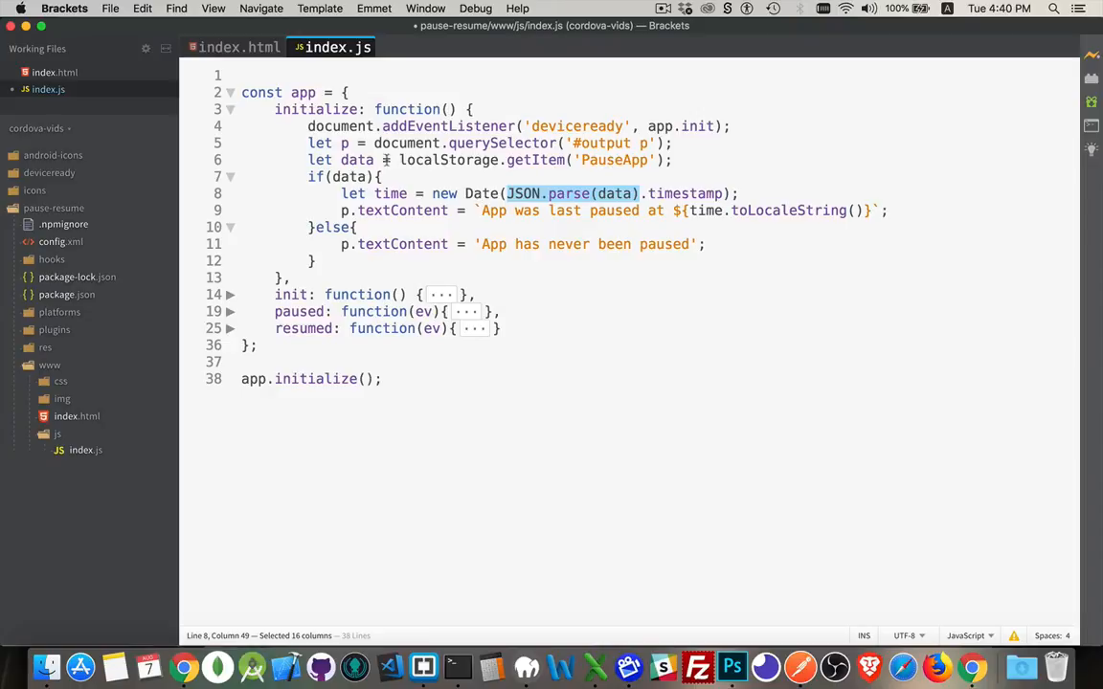
{"action": "double_click", "coordinate": [349, 176]}
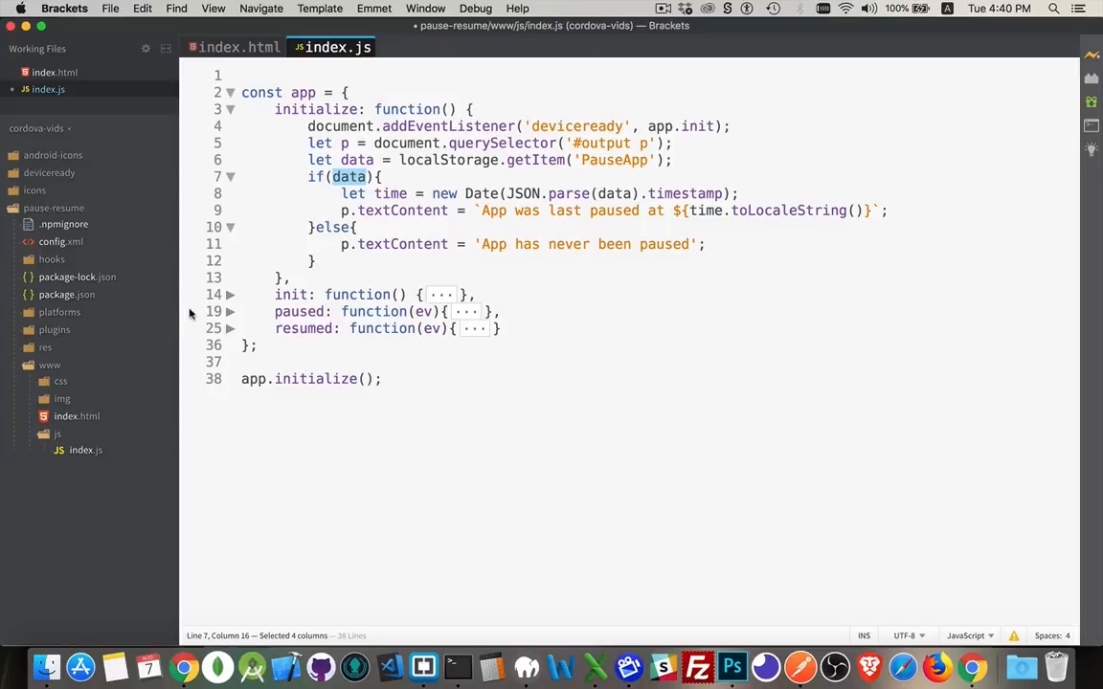
Expand init with its pause/resume listeners, then the paused handler saving a timestamp to localStorage
{"action": "left_click", "coordinate": [230, 295]}
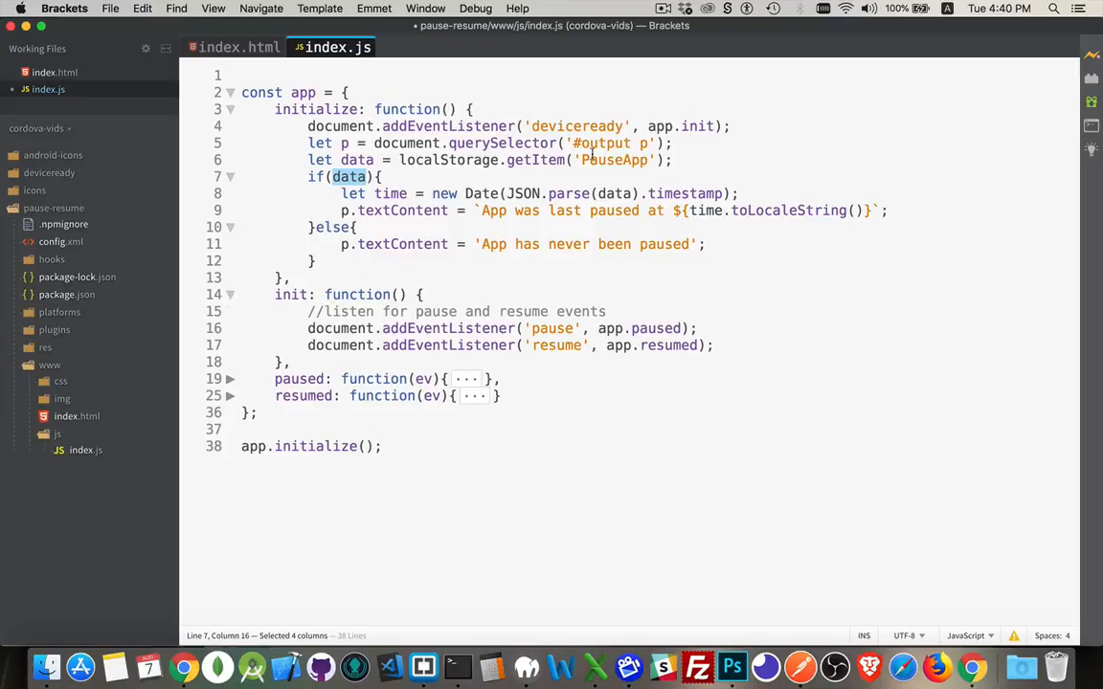
{"action": "double_click", "coordinate": [659, 127]}
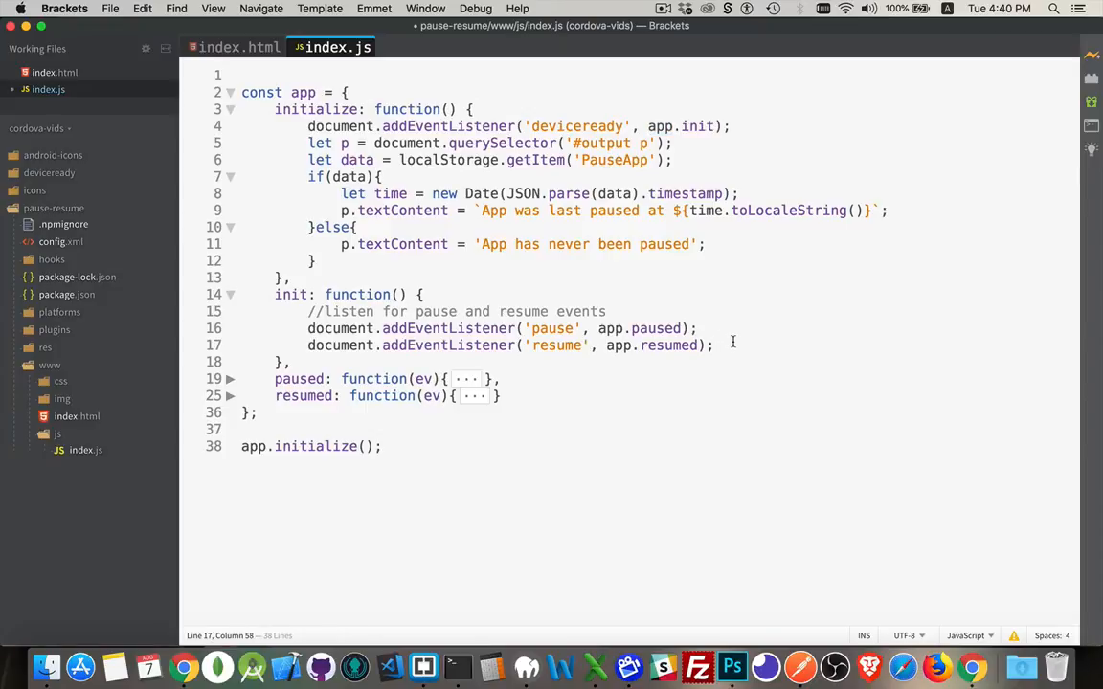
{"action": "left_click", "coordinate": [714, 345]}
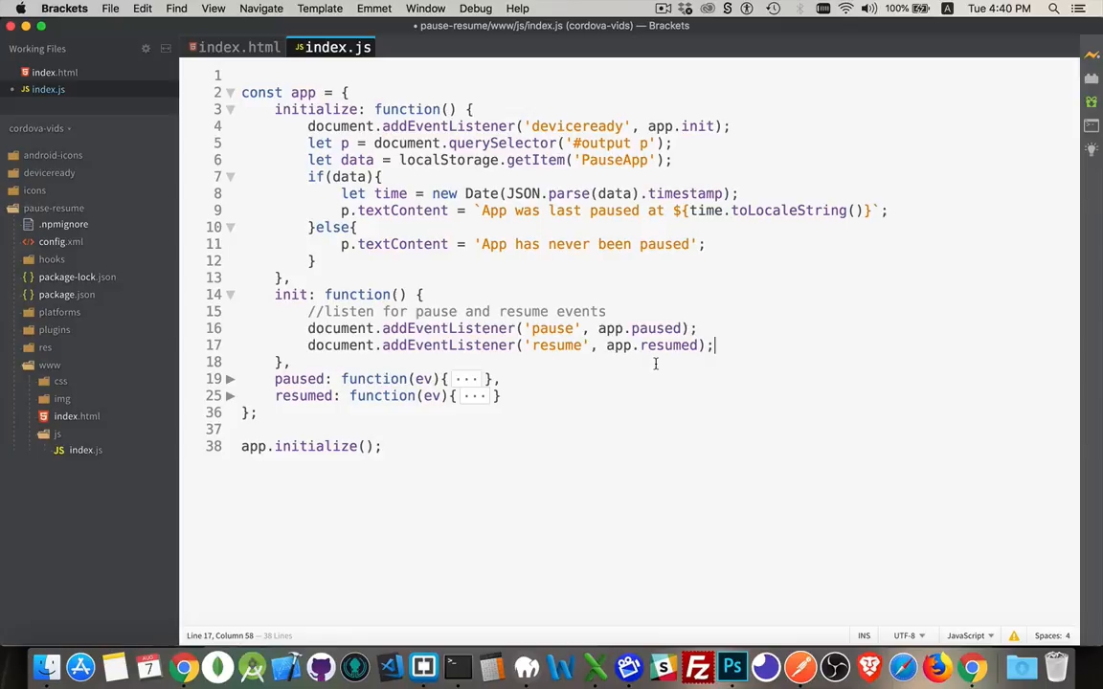
{"action": "left_click", "coordinate": [230, 379]}
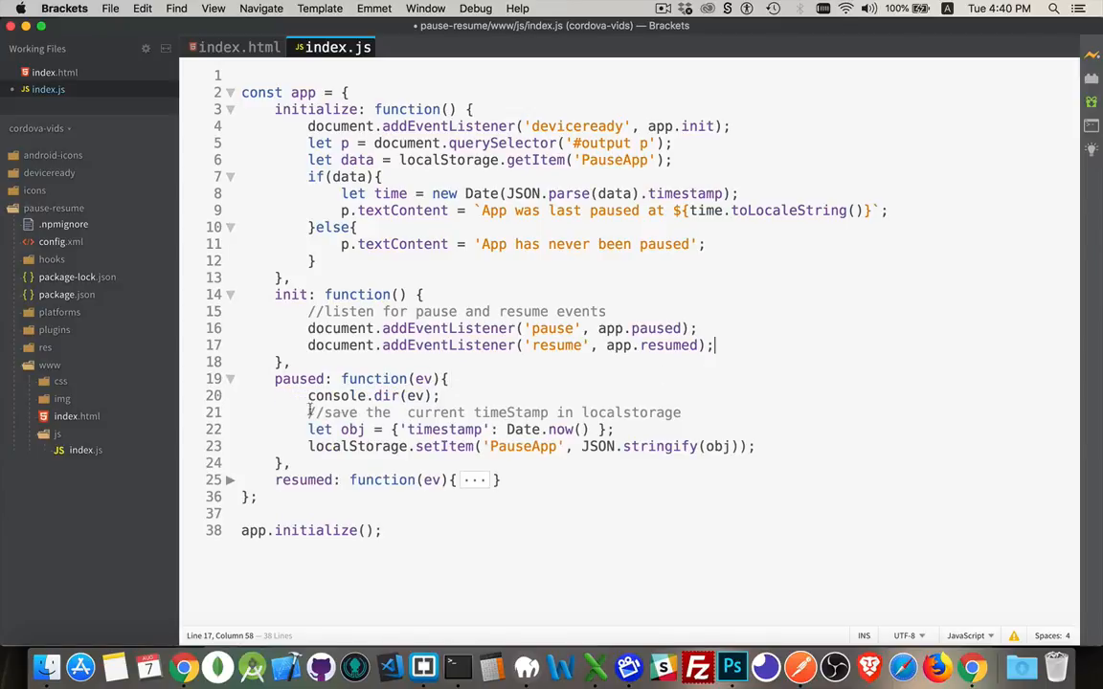
Highlight the Date.now() timestamp object and the PauseApp storage key in the paused handler
{"action": "left_click_drag", "start_coordinate": [309, 394], "coordinate": [433, 394]}
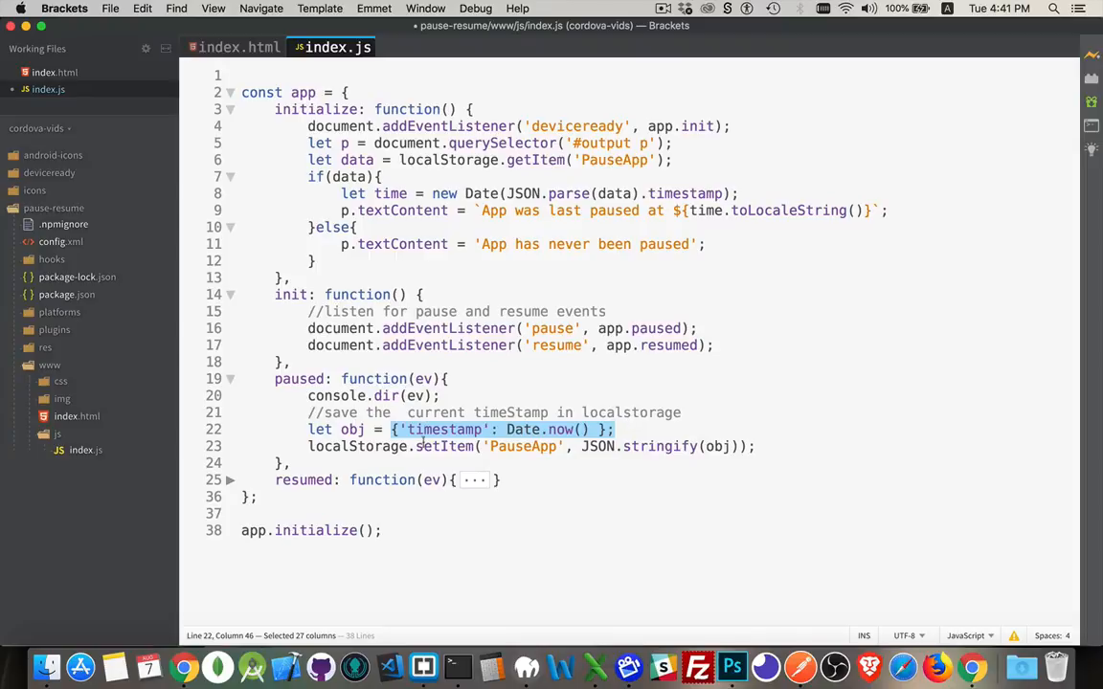
{"action": "double_click", "coordinate": [444, 446]}
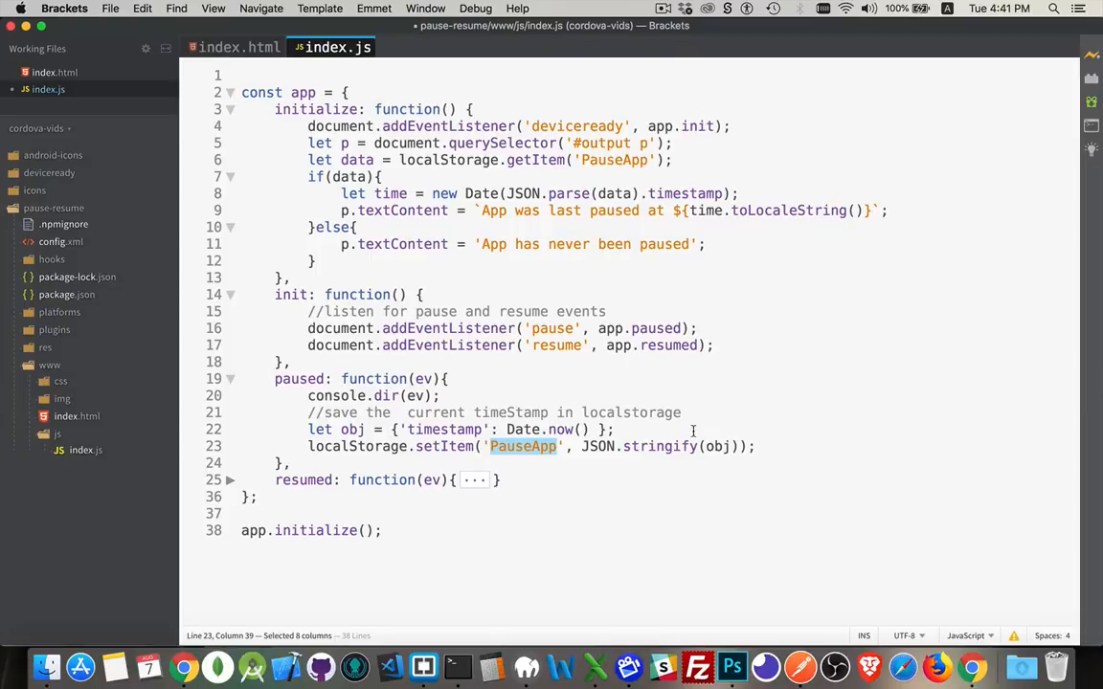
{"action": "mouse_move", "coordinate": [603, 452]}
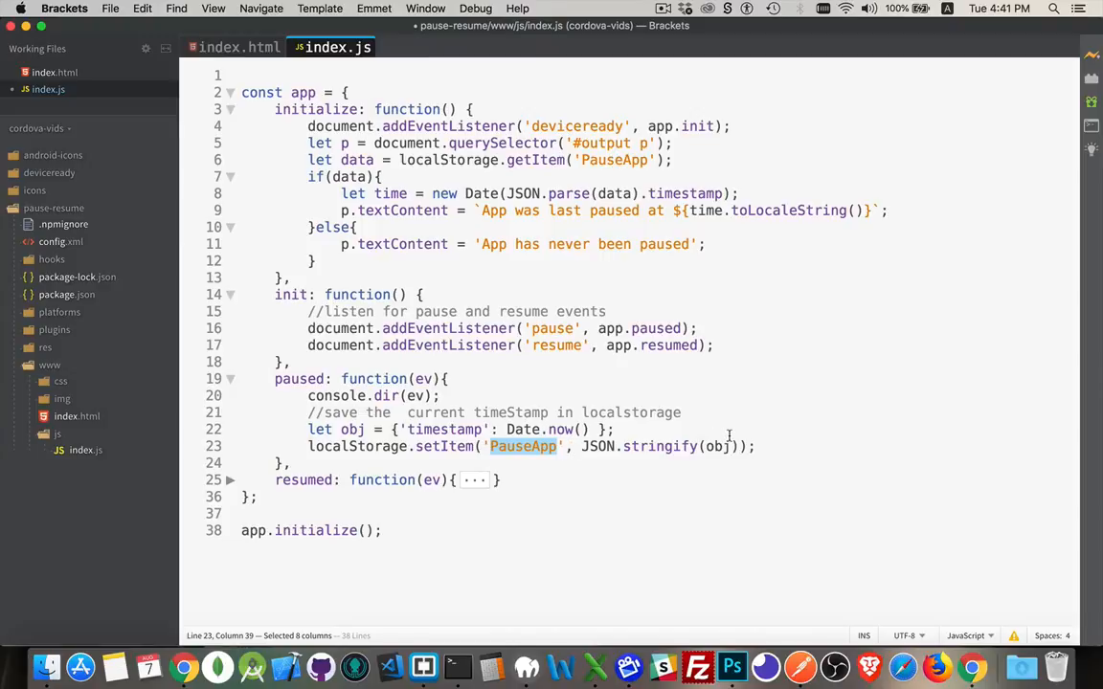
{"action": "mouse_move", "coordinate": [383, 448]}
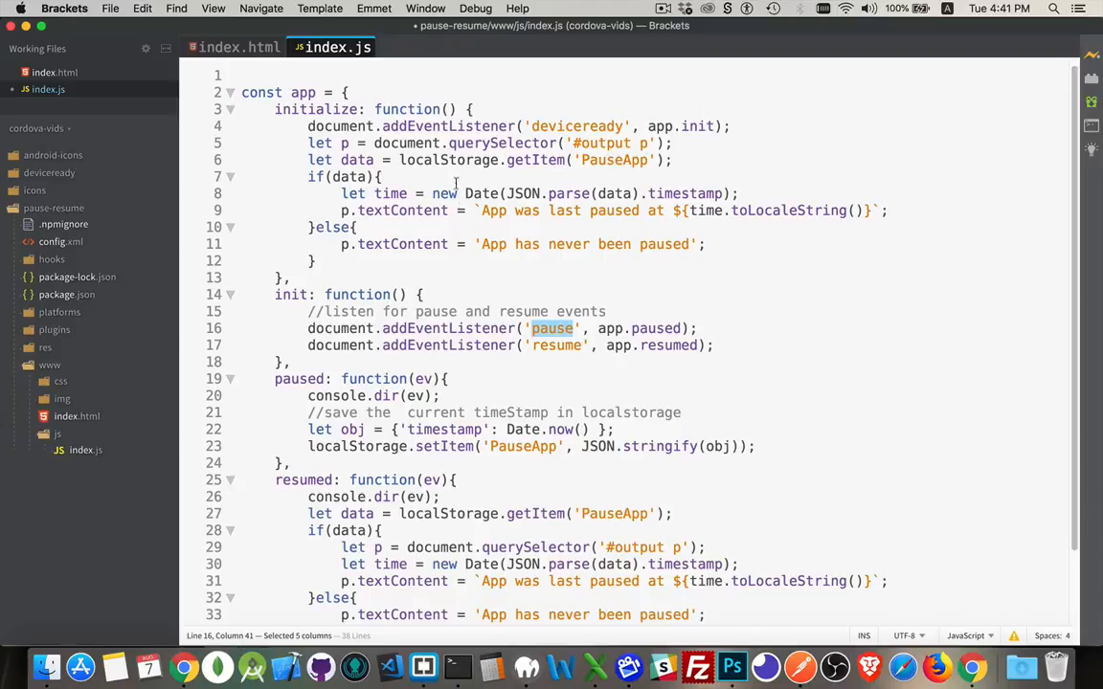
{"action": "scroll", "scroll_direction": "down", "scroll_amount": 3}
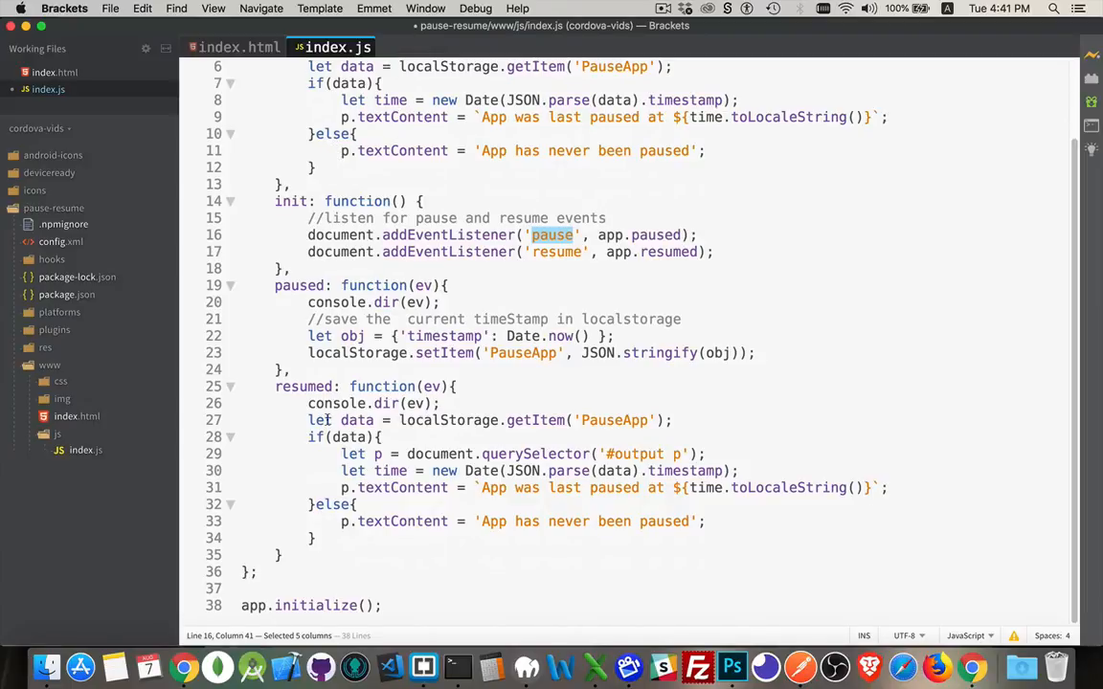
{"action": "left_click", "coordinate": [622, 422]}
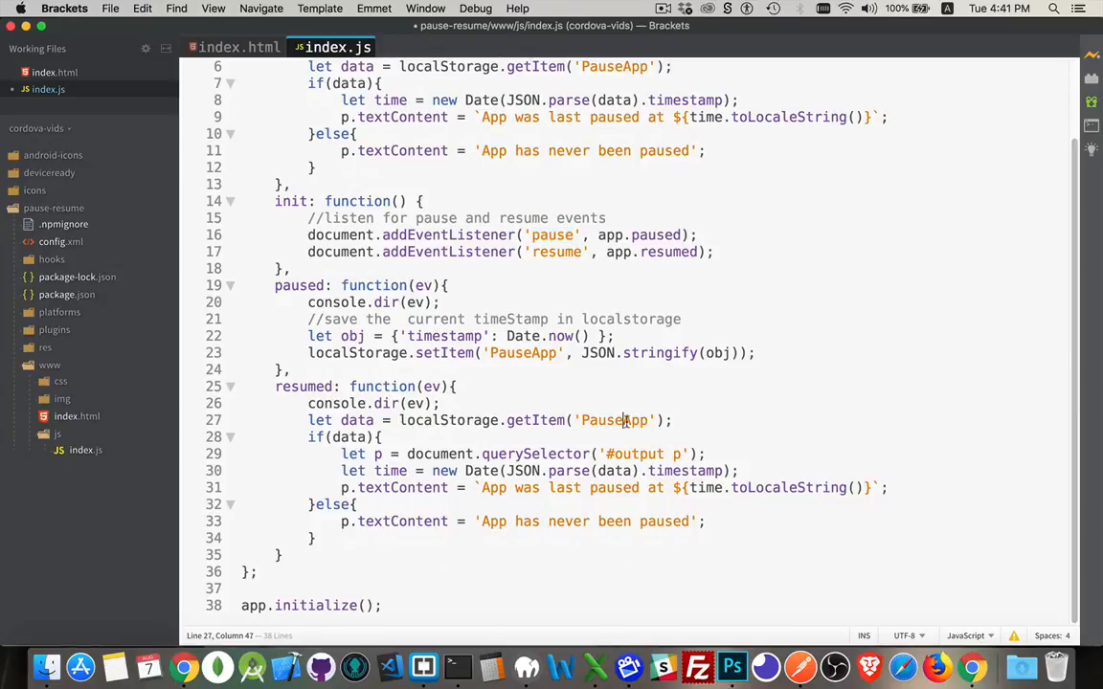
{"action": "double_click", "coordinate": [613, 421]}
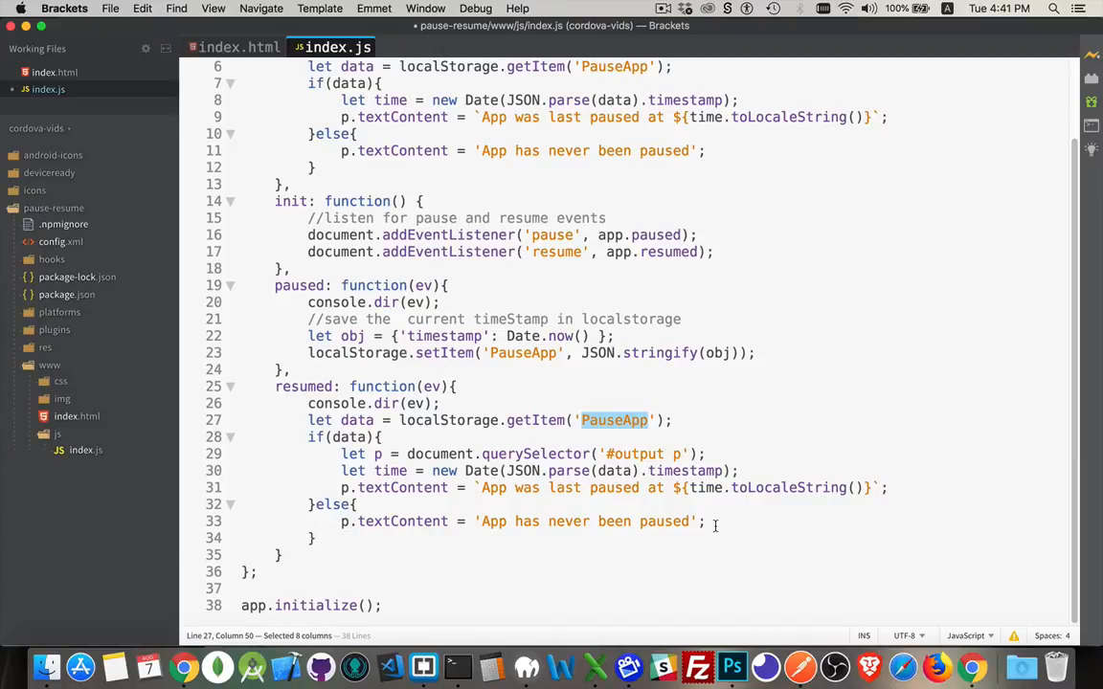
{"action": "left_click", "coordinate": [455, 666]}
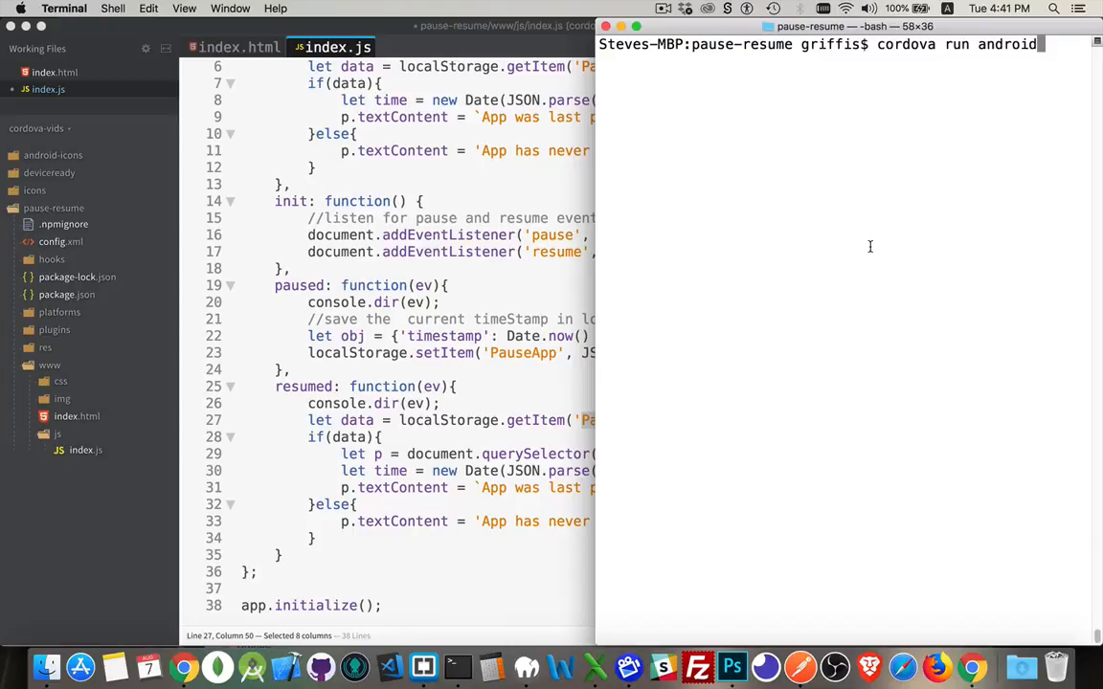
{"action": "mouse_move", "coordinate": [62, 218]}
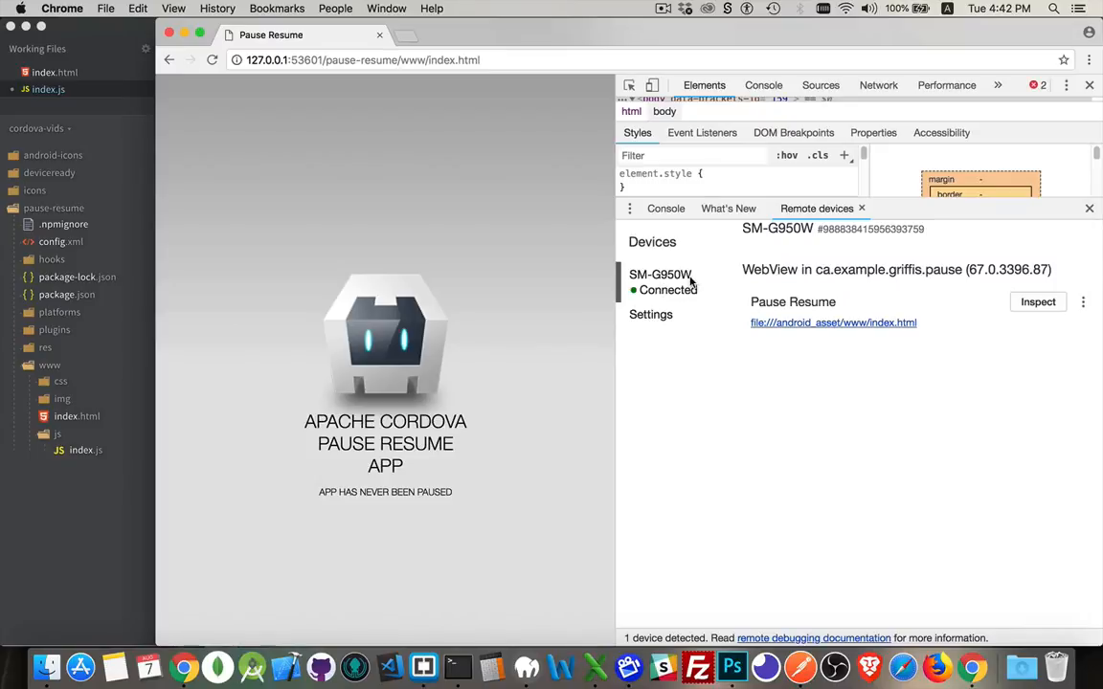
{"action": "mouse_move", "coordinate": [348, 322]}
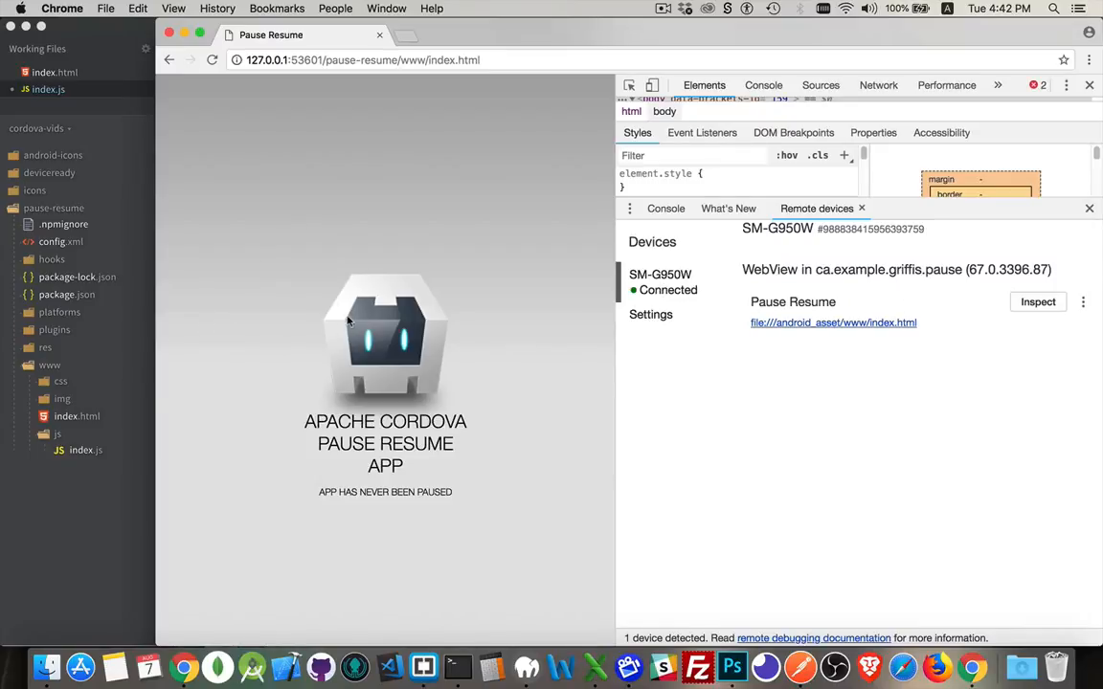
{"action": "mouse_move", "coordinate": [800, 613]}
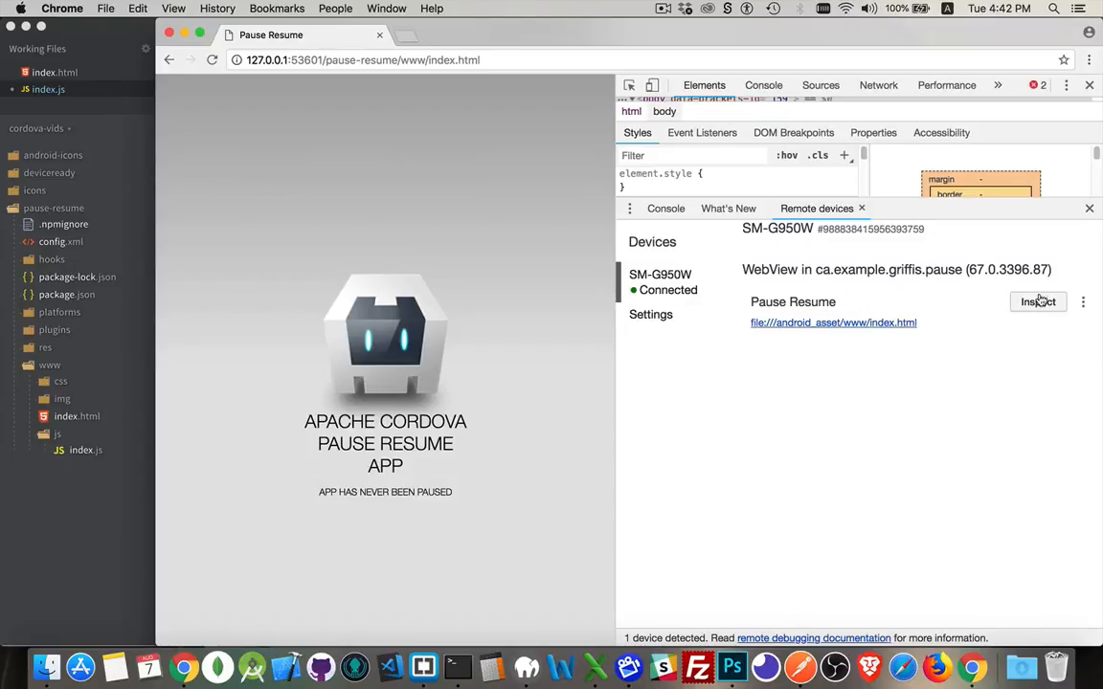
Inspect the Pause Resume WebView on the SM-G950W phone from chrome://inspect
{"action": "left_click", "coordinate": [1038, 303]}
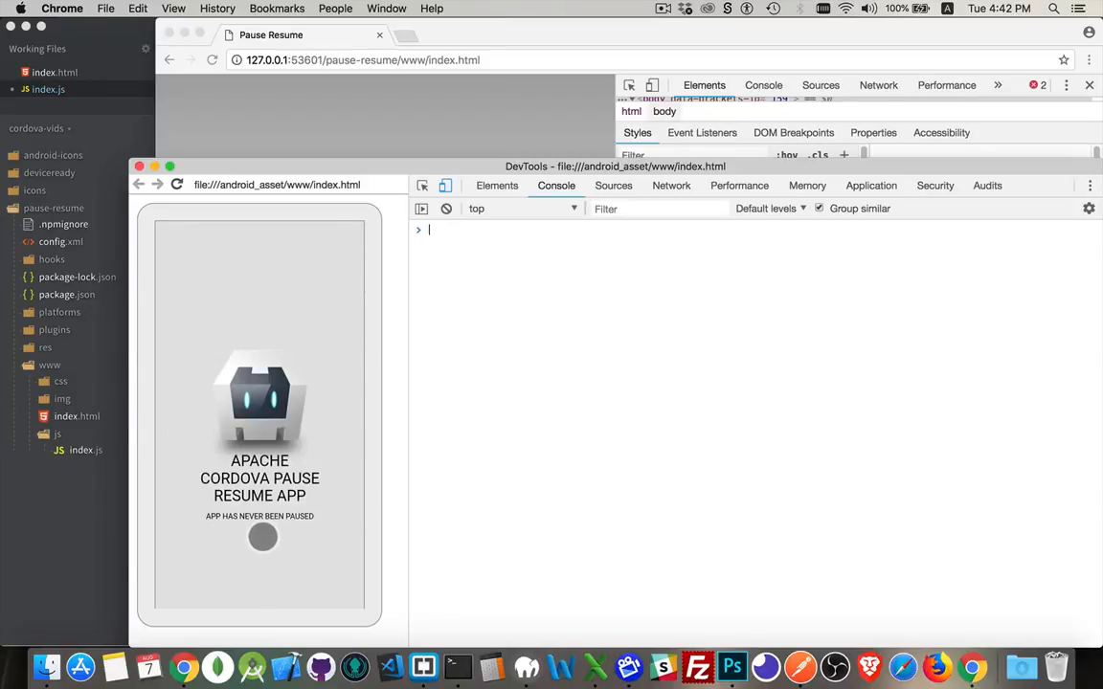
{"action": "left_click_drag", "start_coordinate": [264, 537], "coordinate": [325, 536]}
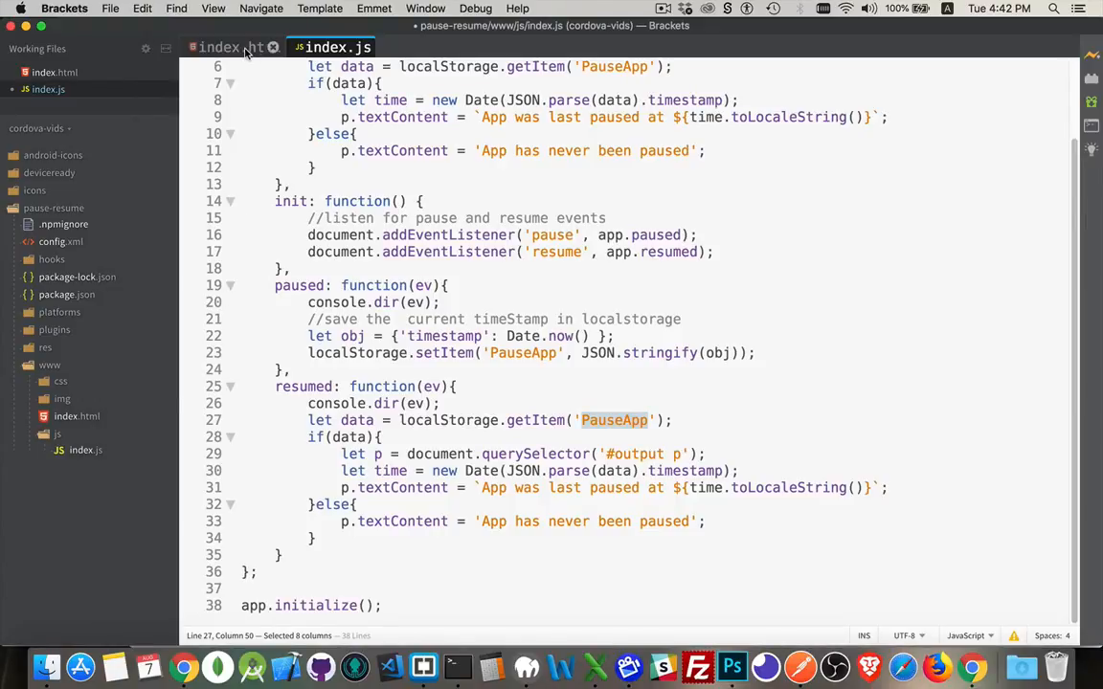
{"action": "left_click", "coordinate": [230, 46]}
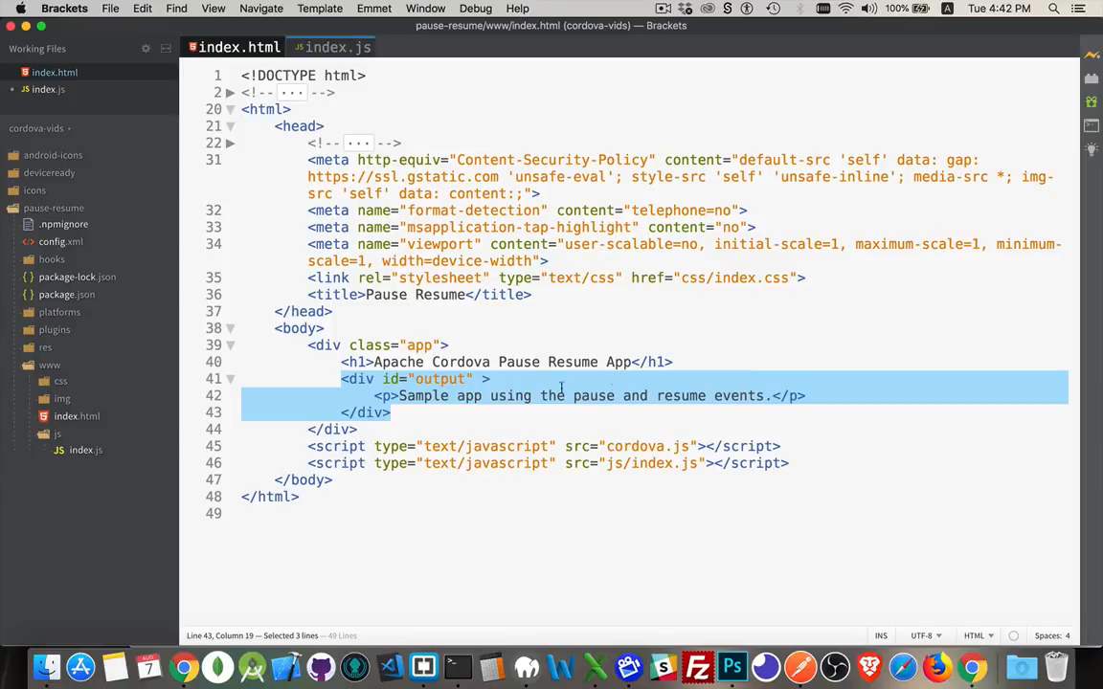
{"action": "left_click", "coordinate": [330, 46]}
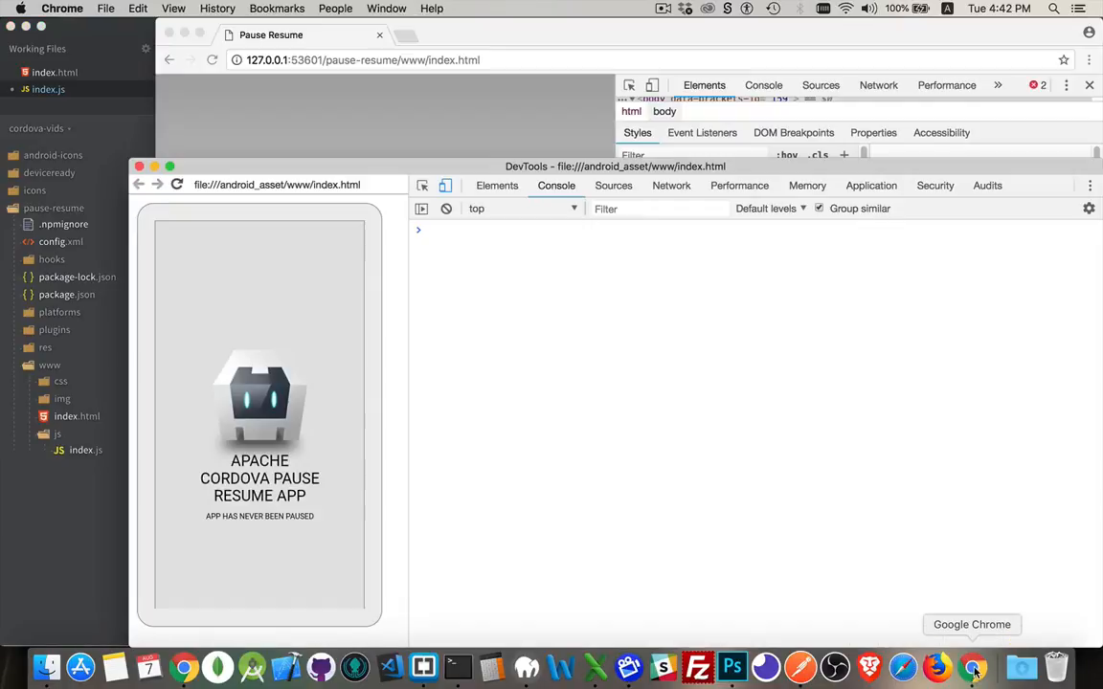
Return to Chrome and expand the logged pause and resume Event entries in the console
{"action": "left_click", "coordinate": [235, 525]}
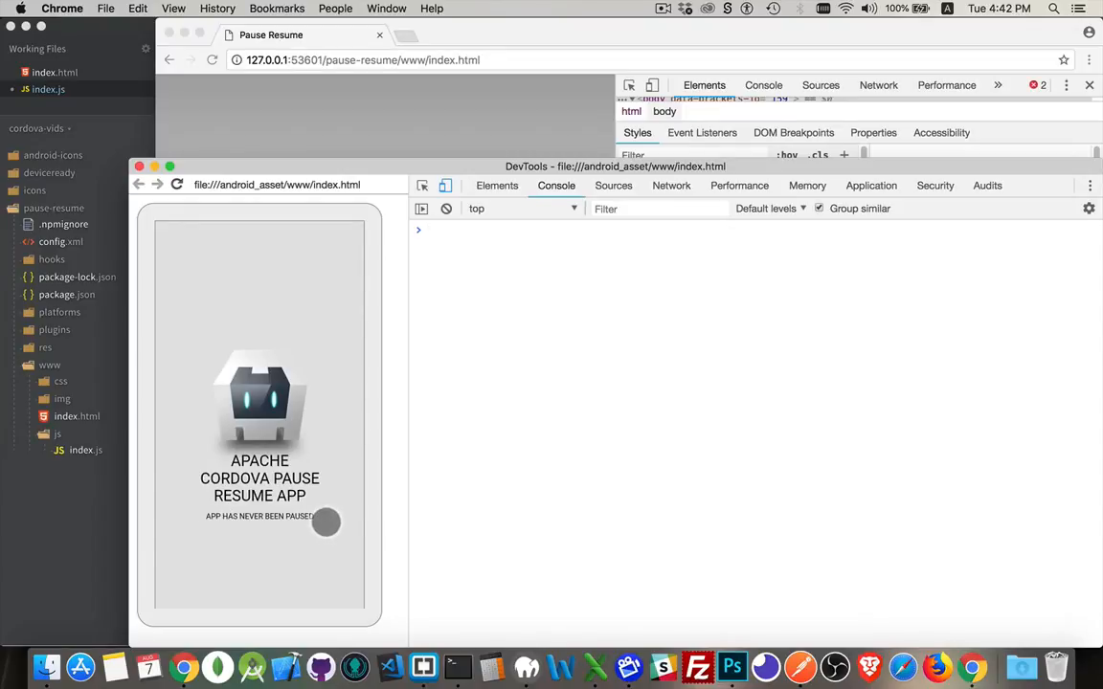
{"action": "mouse_move", "coordinate": [335, 440]}
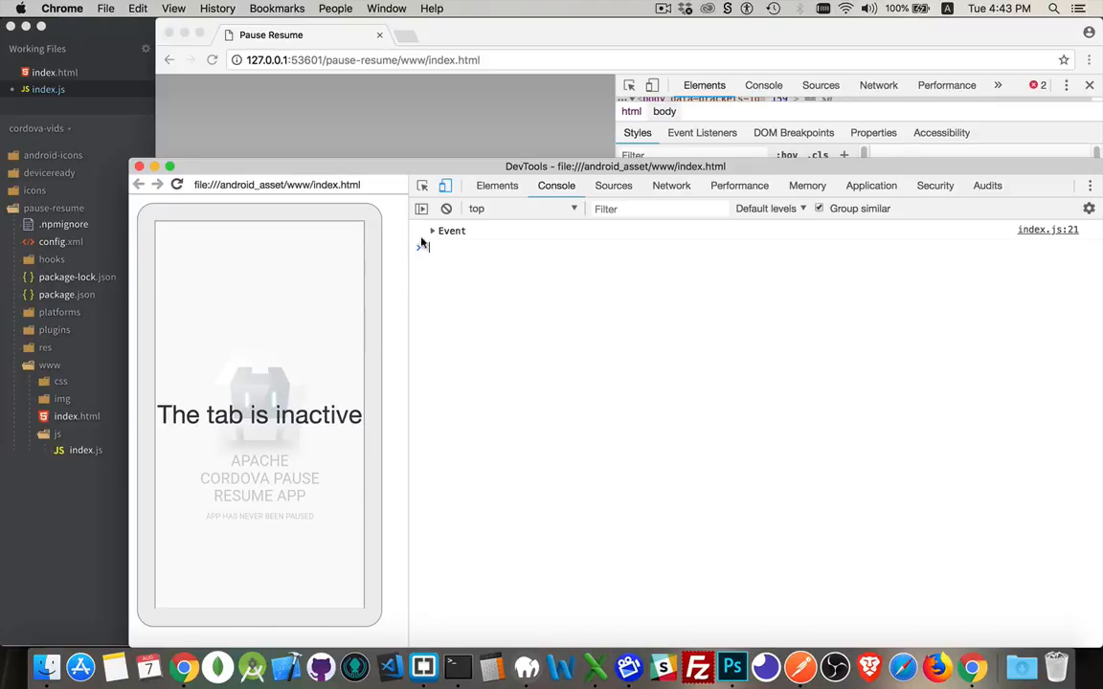
{"action": "left_click", "coordinate": [433, 230]}
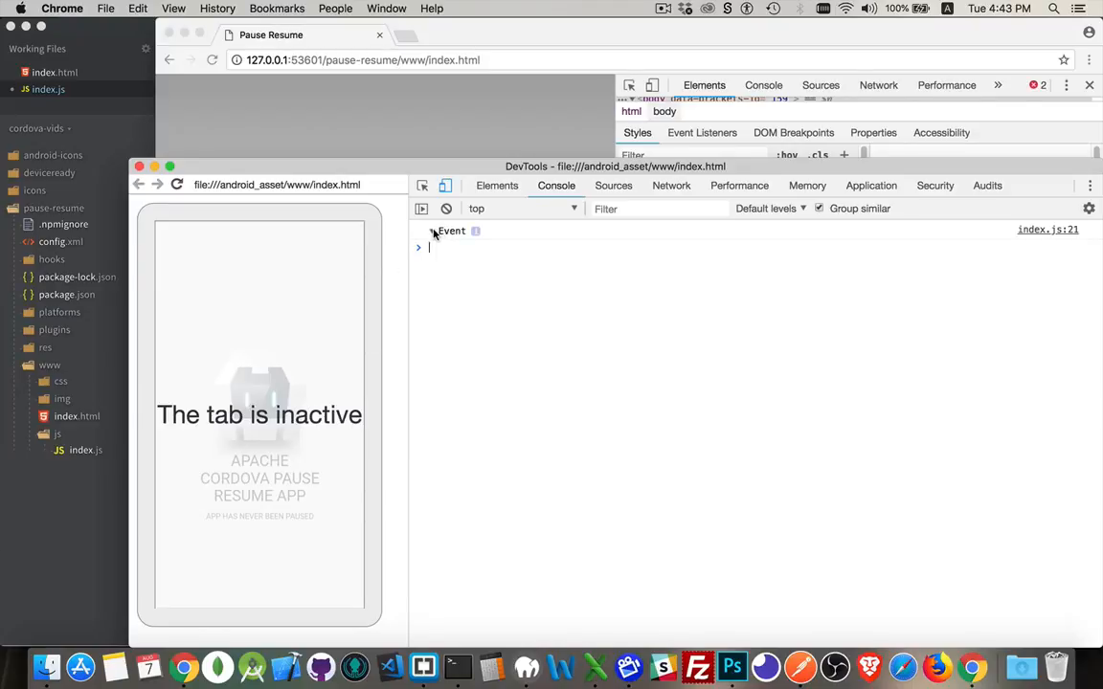
{"action": "left_click", "coordinate": [432, 229]}
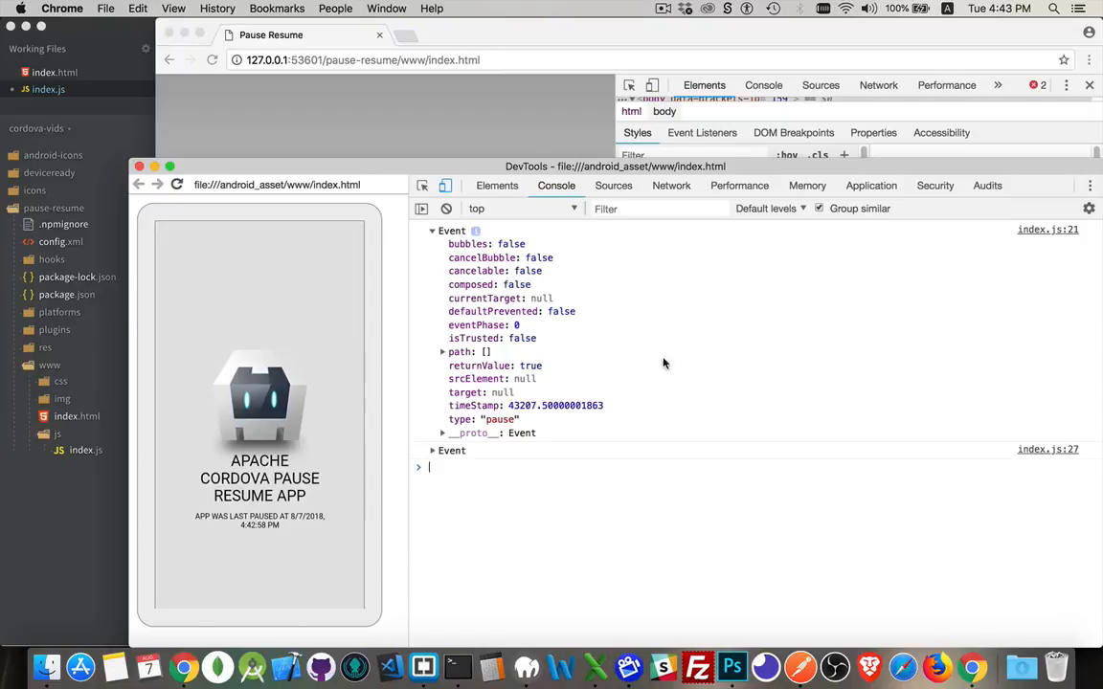
{"action": "left_click", "coordinate": [433, 452]}
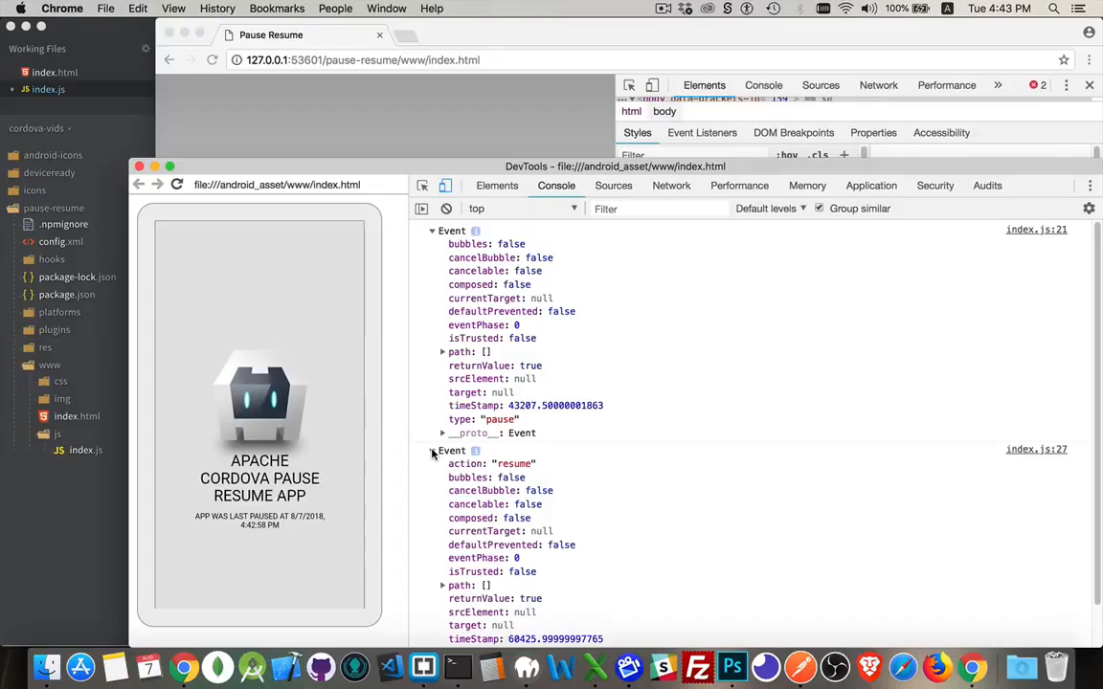
{"action": "scroll", "scroll_direction": "down", "scroll_amount": 3}
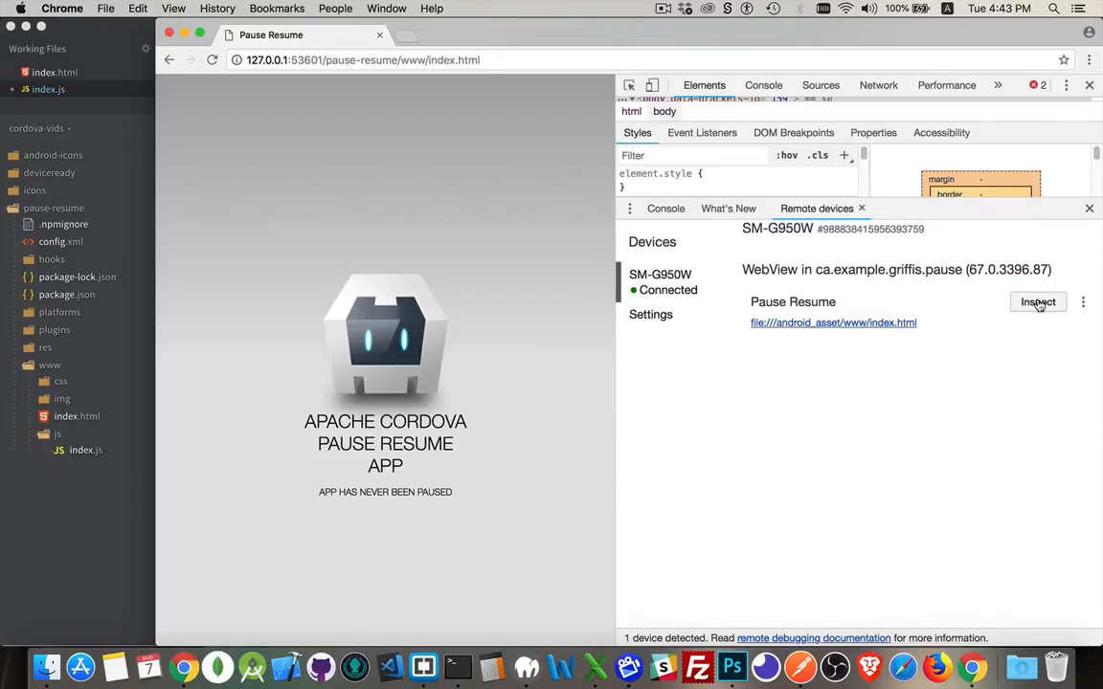
{"action": "left_click", "coordinate": [1038, 302]}
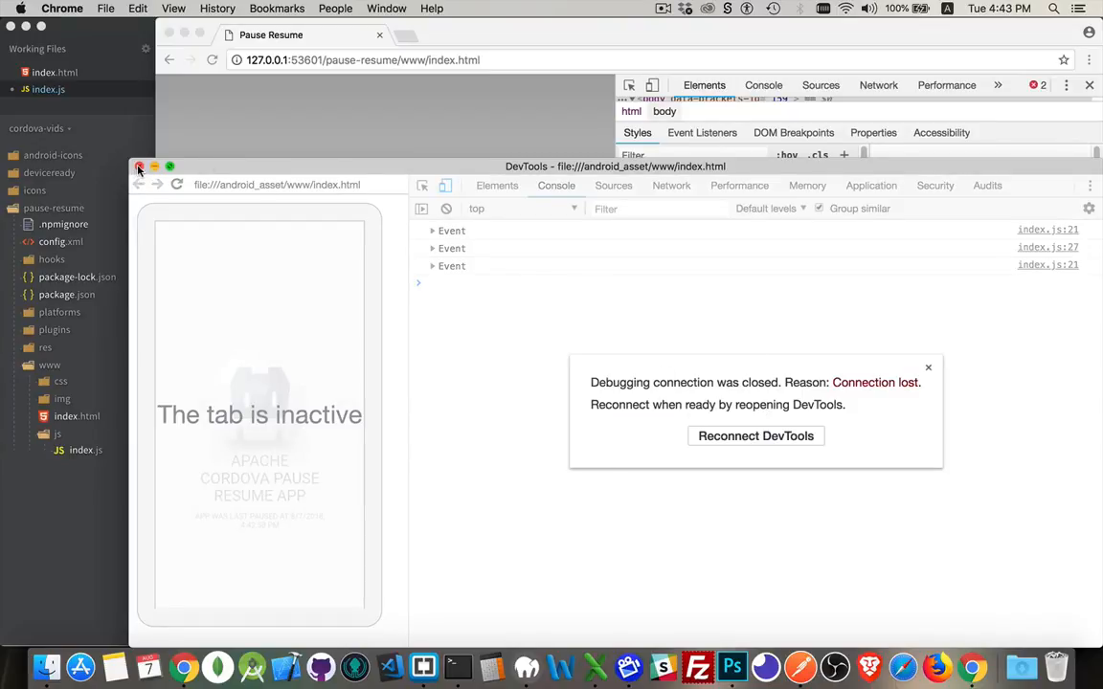
{"action": "left_click", "coordinate": [138, 165]}
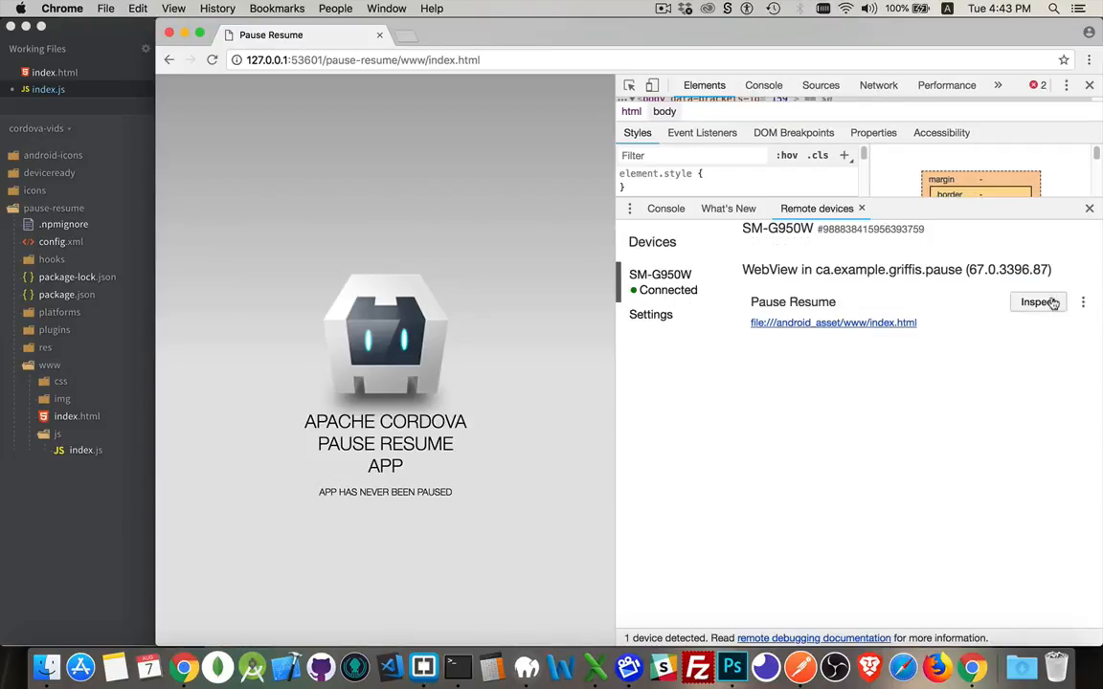
Reconnect DevTools to Pause Resume, now showing last paused at 8/7/2018, 4:43:38 PM
{"action": "left_click", "coordinate": [1038, 303]}
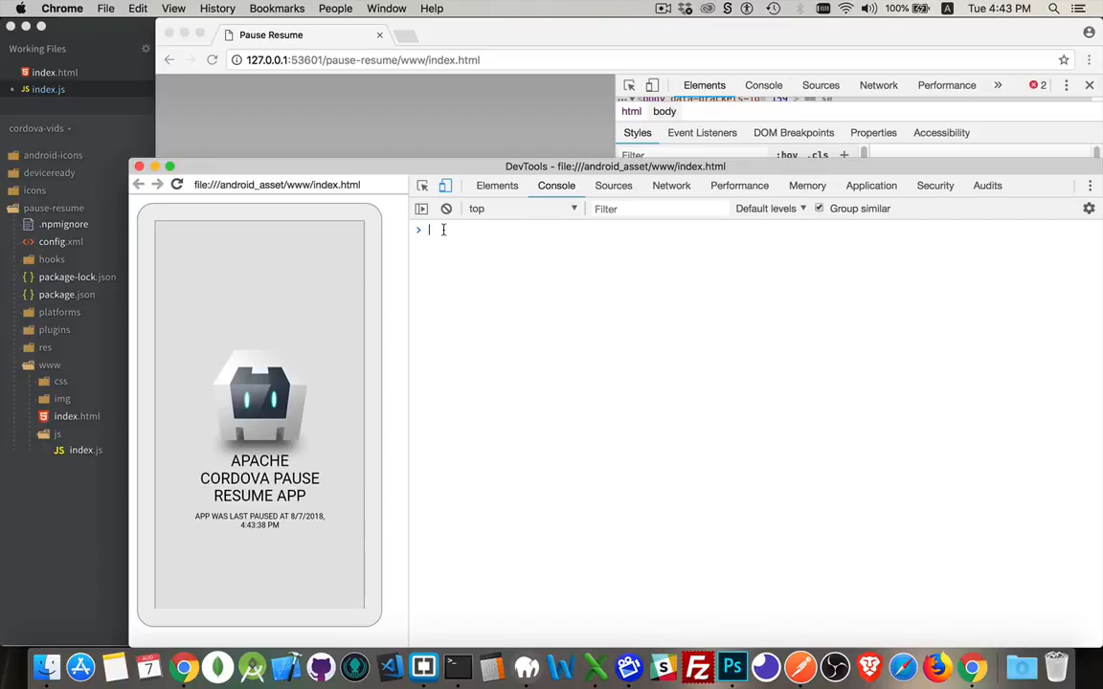
{"action": "mouse_move", "coordinate": [460, 256]}
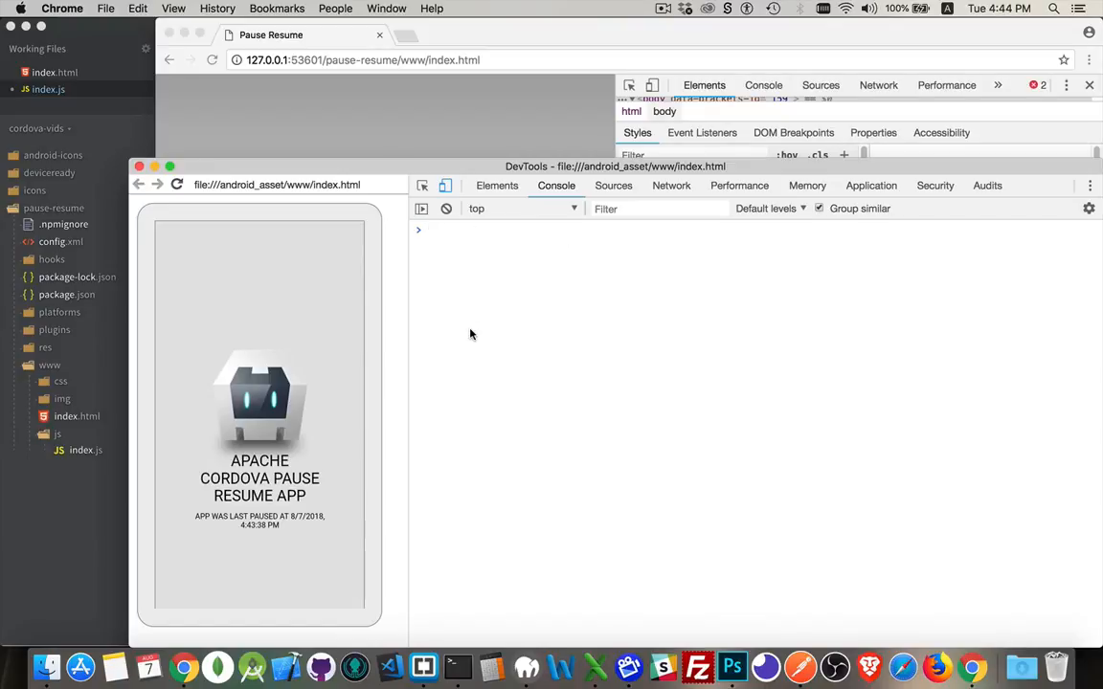
{"action": "mouse_move", "coordinate": [437, 388]}
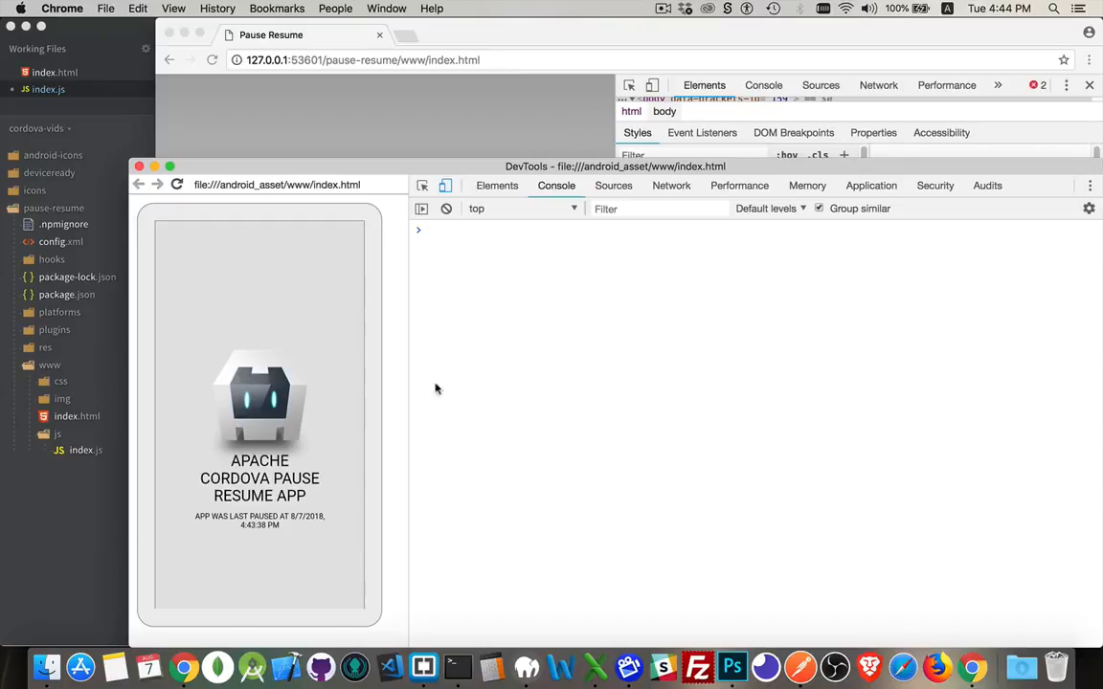
{"action": "left_click", "coordinate": [251, 544]}
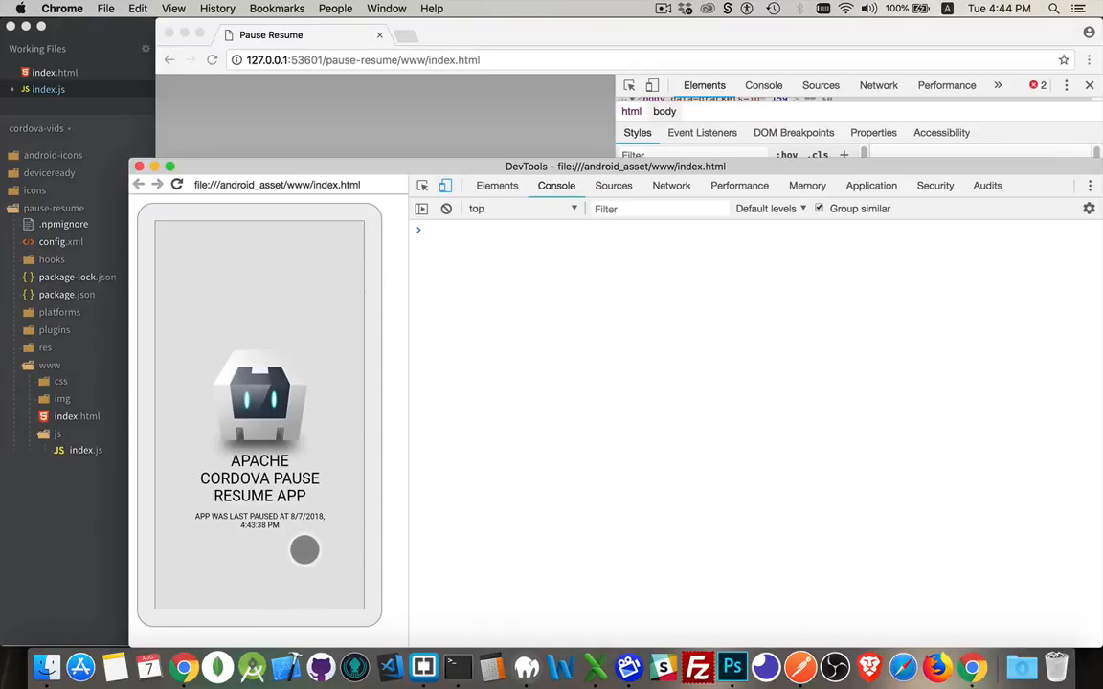
{"action": "left_click", "coordinate": [429, 230]}
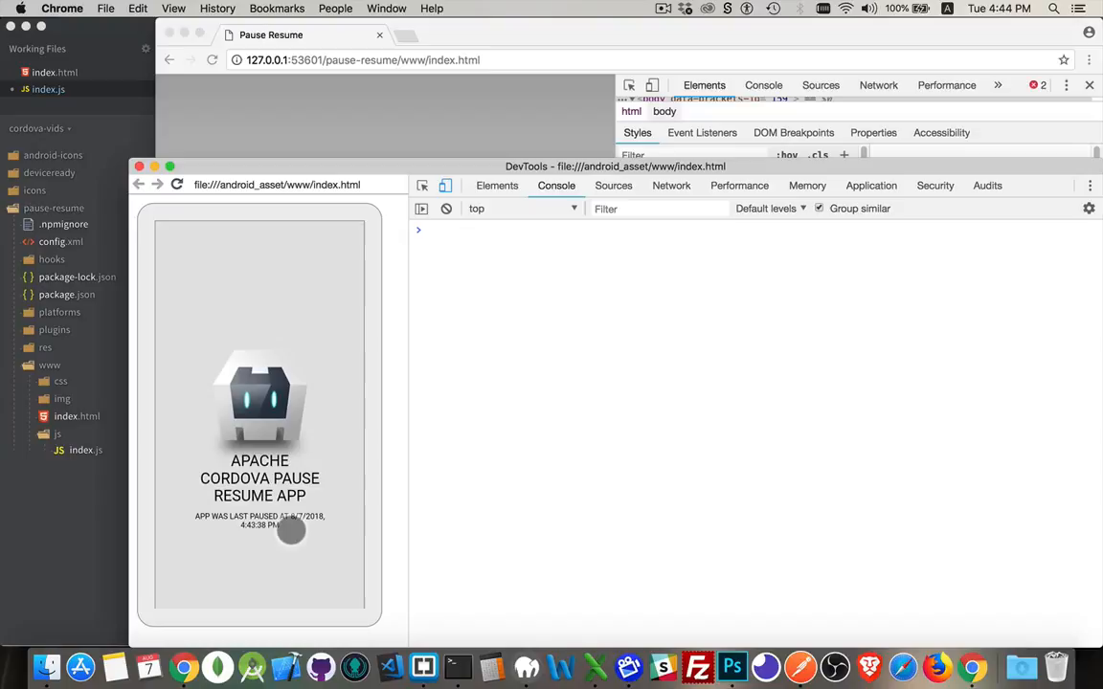
{"action": "mouse_move", "coordinate": [333, 544]}
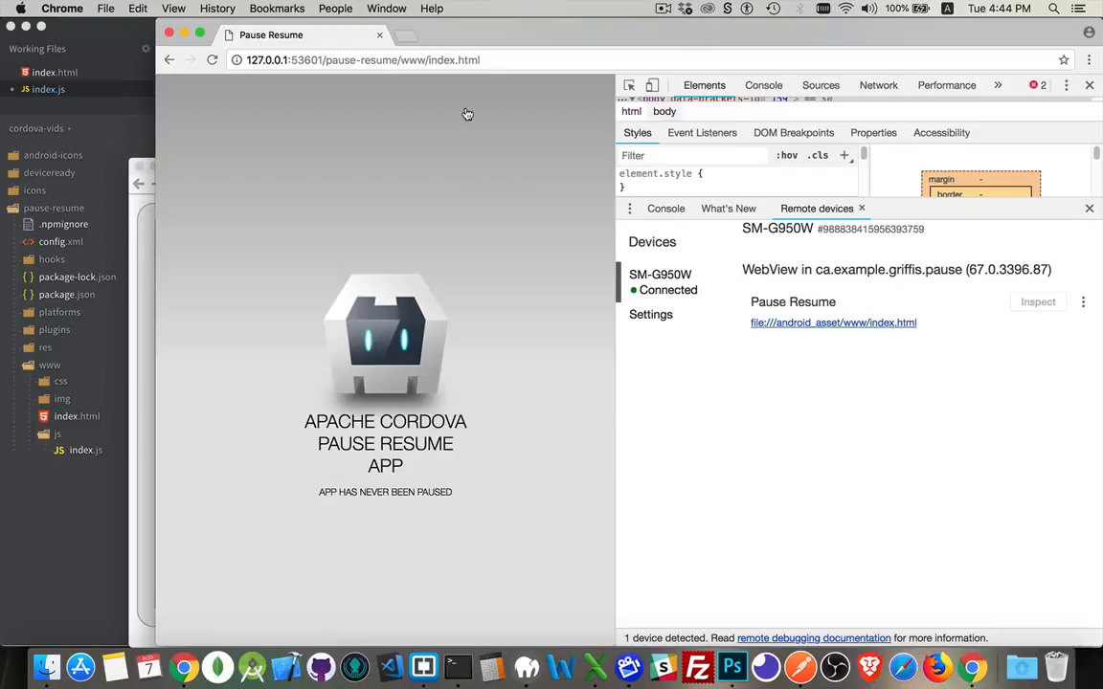
{"action": "left_click", "coordinate": [1038, 303]}
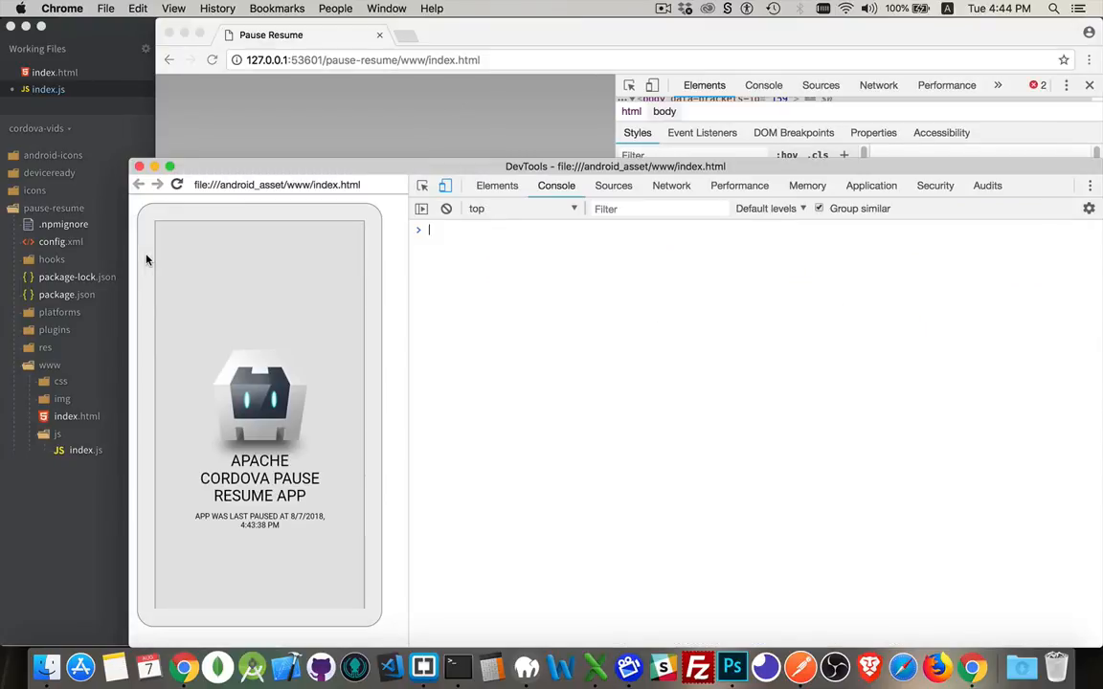